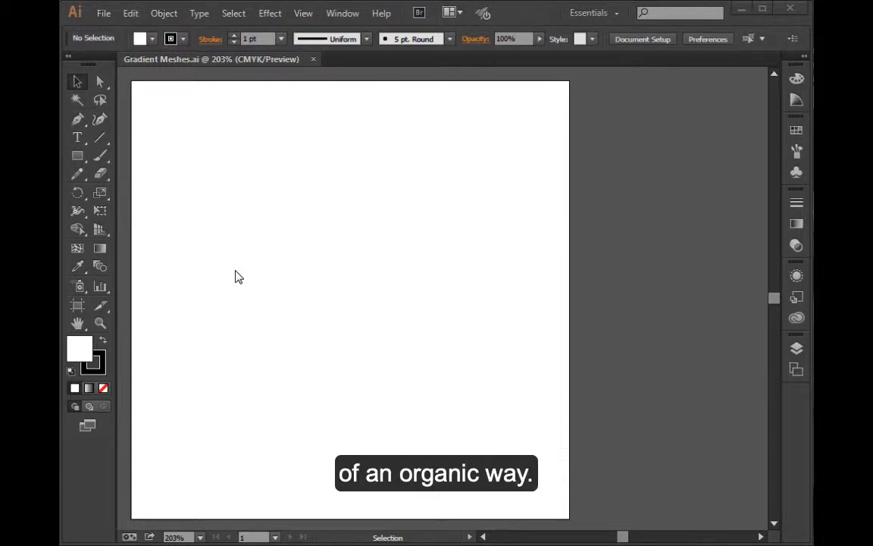
{"action": "mouse_move", "coordinate": [211, 248]}
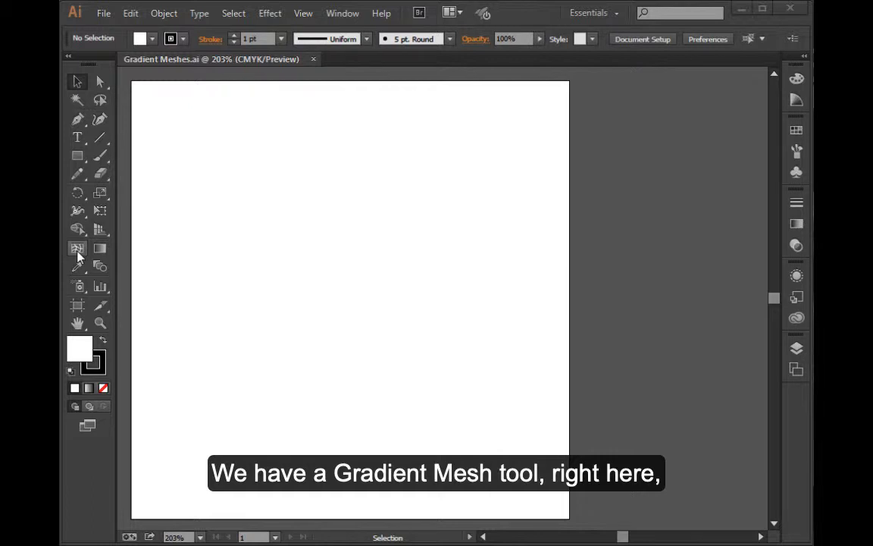
{"action": "mouse_move", "coordinate": [78, 248]}
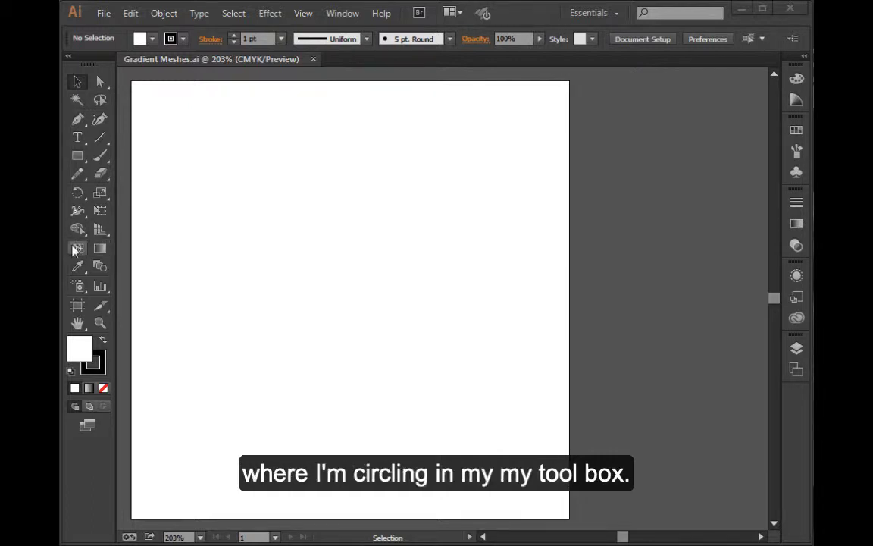
{"action": "mouse_move", "coordinate": [82, 256]}
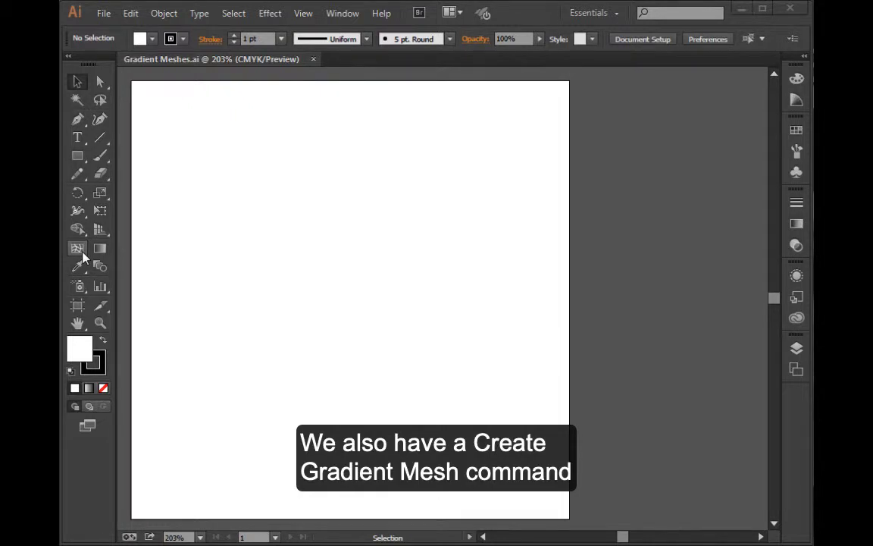
{"action": "mouse_move", "coordinate": [322, 244]}
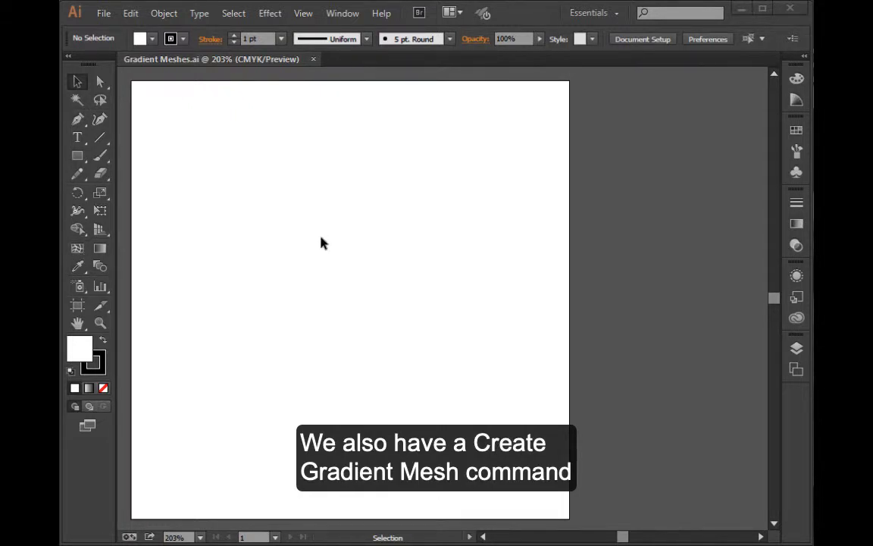
Step: Show the Create Gradient Mesh command in the Object menu, then close the menu
{"action": "left_click", "coordinate": [164, 13]}
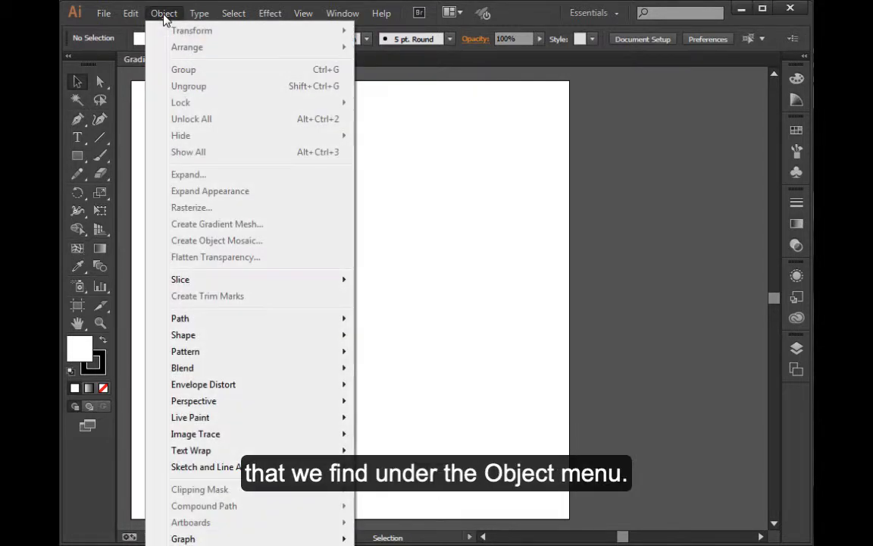
{"action": "mouse_move", "coordinate": [265, 223]}
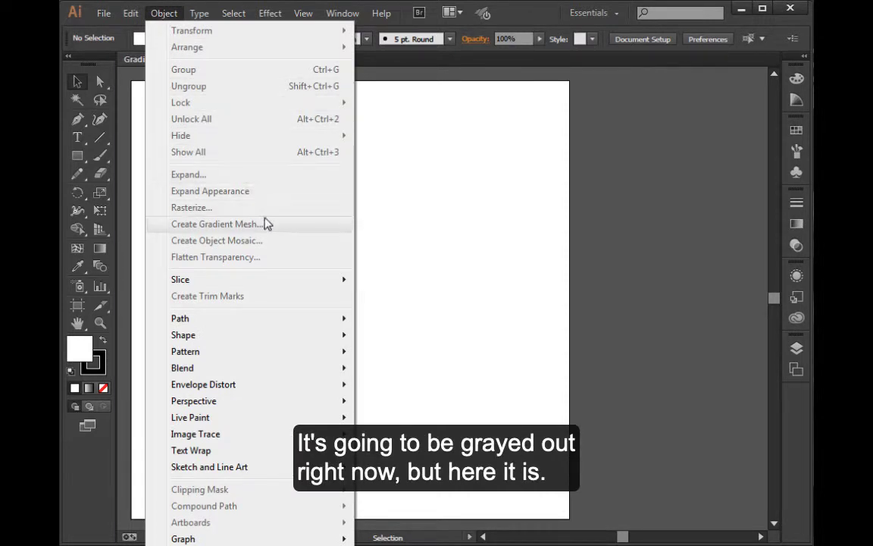
{"action": "mouse_move", "coordinate": [286, 231]}
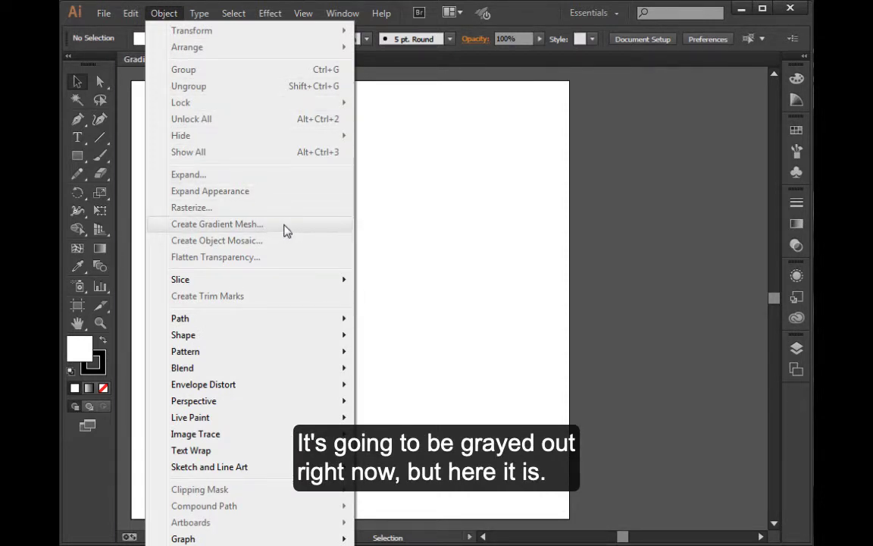
{"action": "mouse_move", "coordinate": [414, 230]}
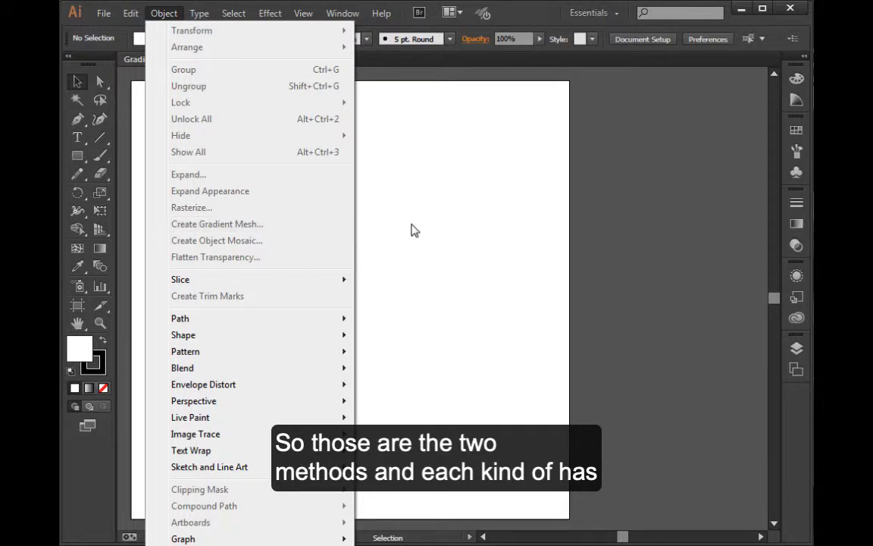
{"action": "left_click", "coordinate": [400, 231]}
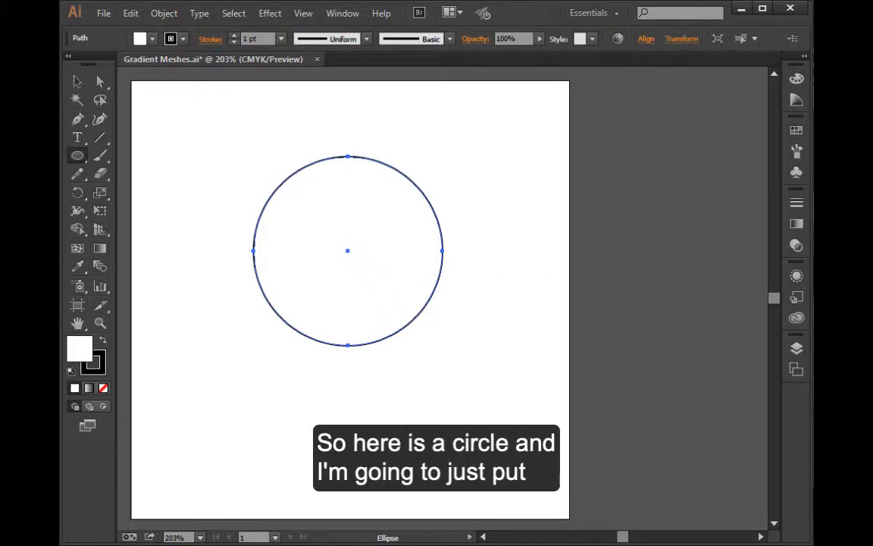
{"action": "mouse_move", "coordinate": [490, 192]}
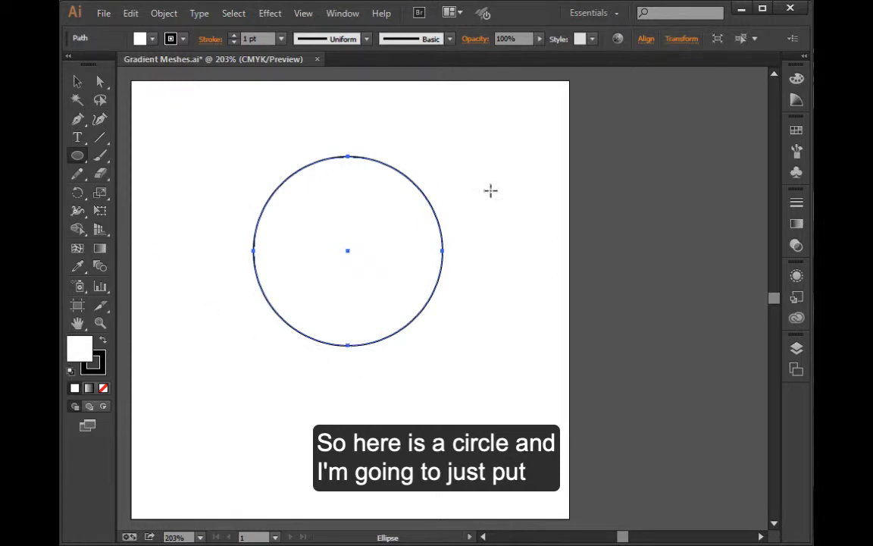
Step: Fill the circle with the yellow swatch and set its stroke to None
{"action": "left_click", "coordinate": [795, 129]}
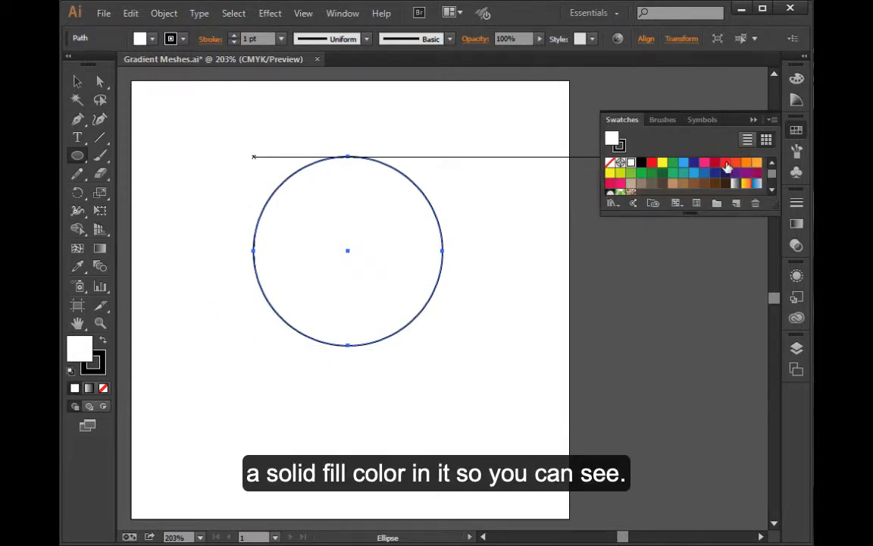
{"action": "left_click", "coordinate": [661, 162]}
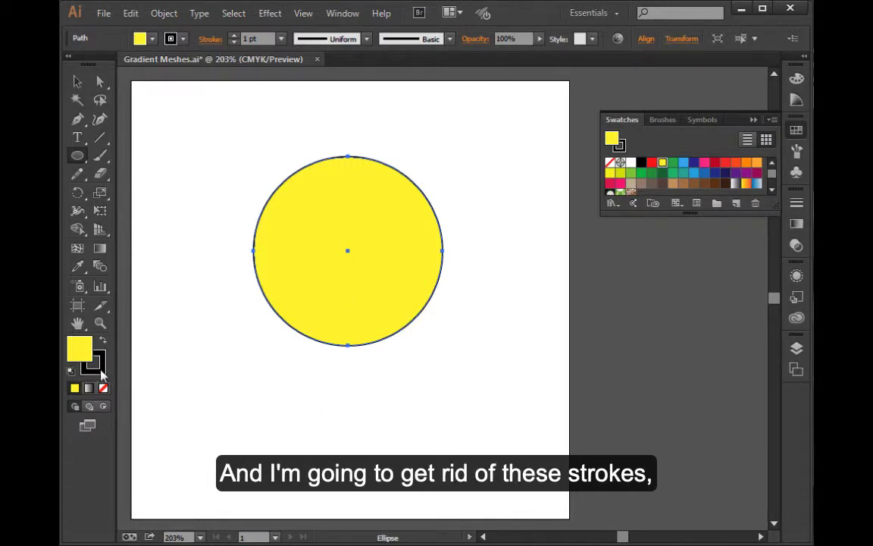
{"action": "left_click", "coordinate": [93, 361]}
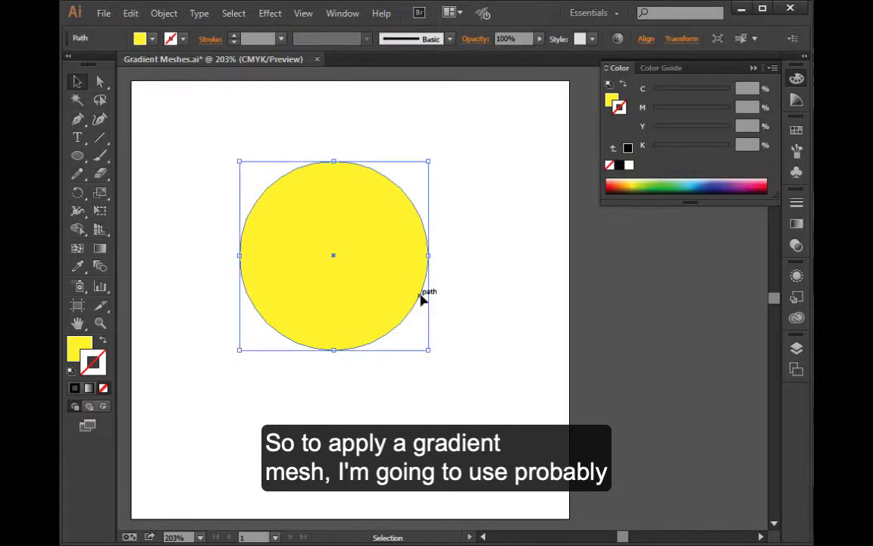
{"action": "mouse_move", "coordinate": [443, 302]}
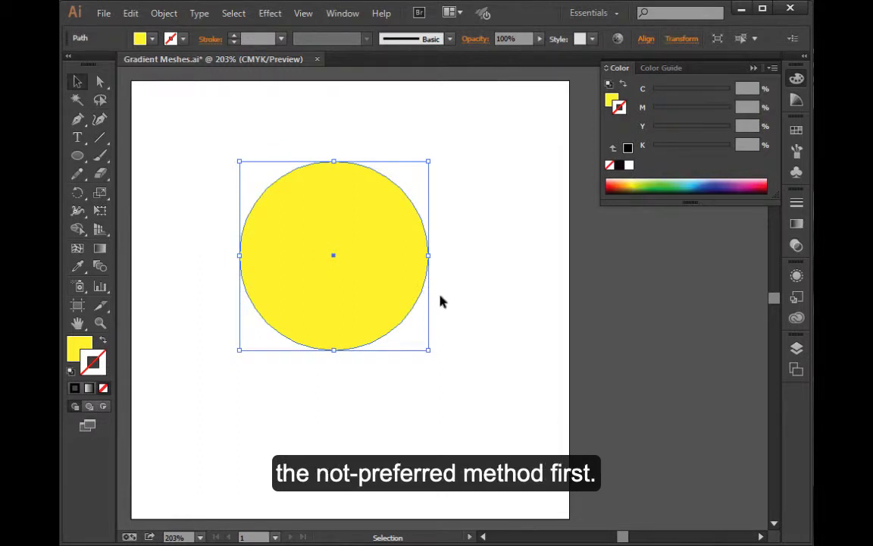
{"action": "mouse_move", "coordinate": [90, 274]}
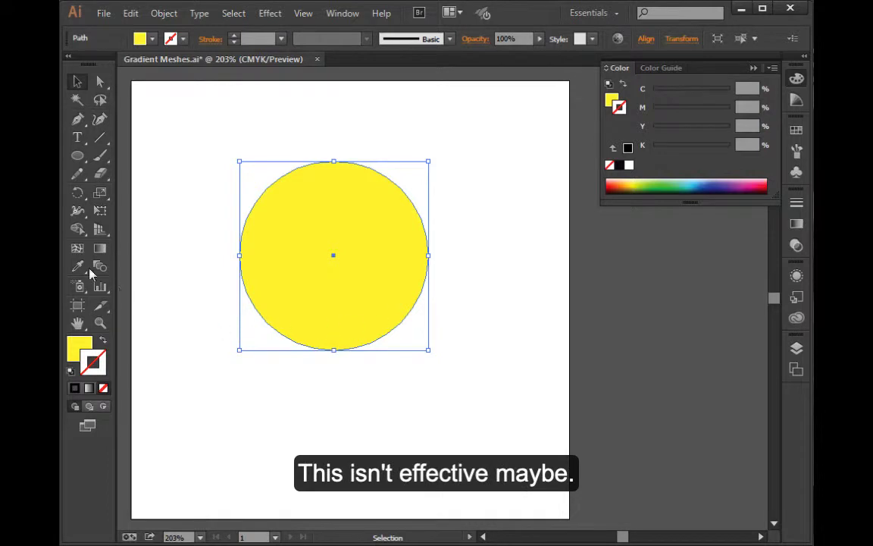
Step: Switch to the Mesh tool (U) for adding gradient mesh points
{"action": "left_click", "coordinate": [78, 251]}
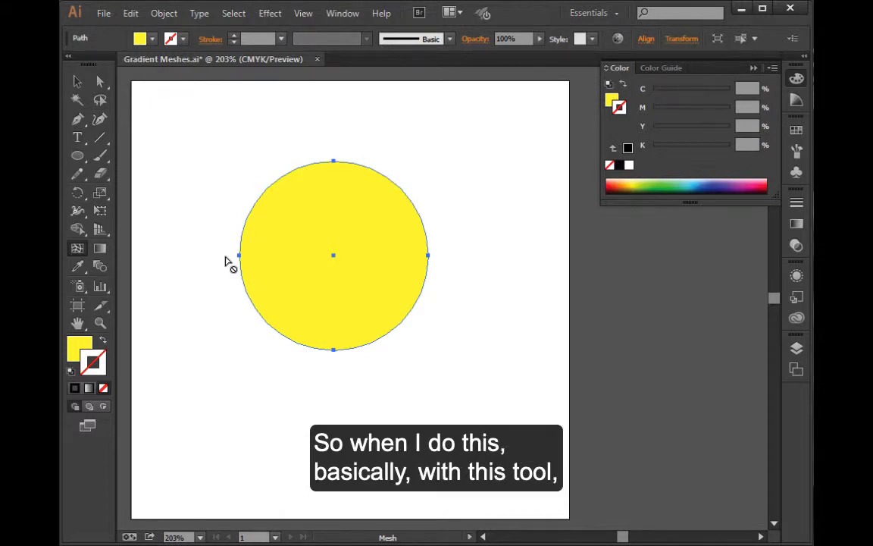
{"action": "mouse_move", "coordinate": [316, 228]}
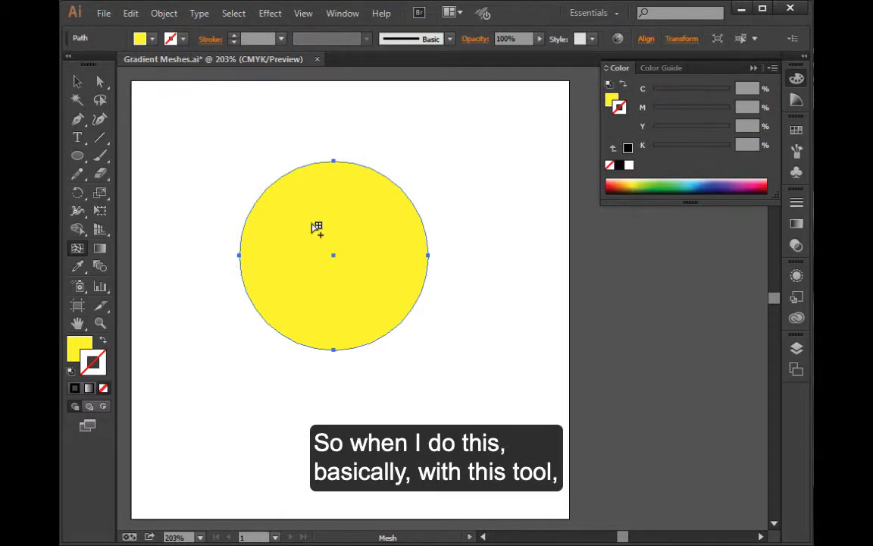
Step: Place a mesh point in the circle's upper left, creating crossing mesh lines
{"action": "left_click", "coordinate": [313, 227]}
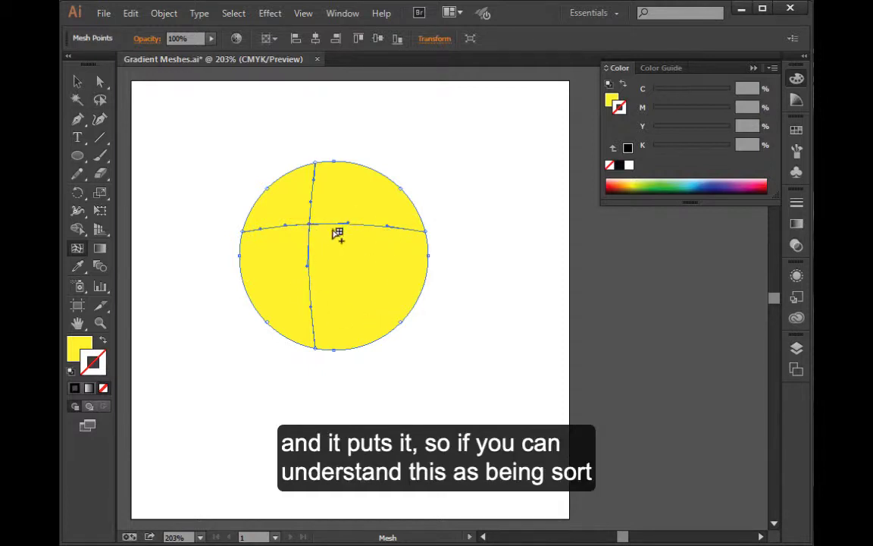
{"action": "mouse_move", "coordinate": [330, 230]}
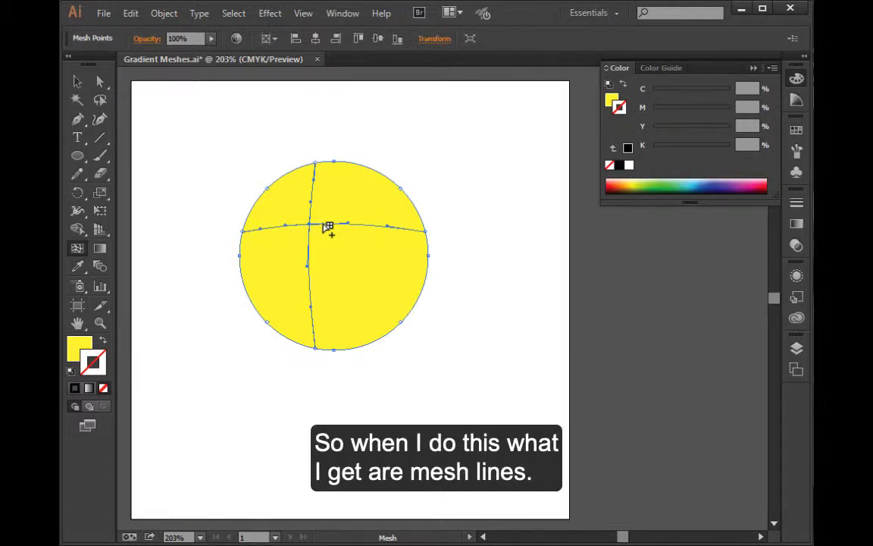
{"action": "mouse_move", "coordinate": [386, 233]}
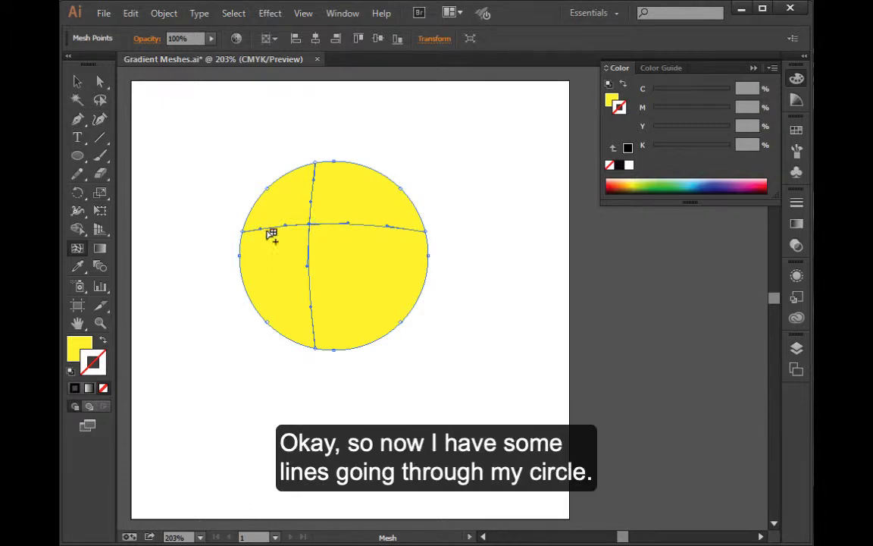
{"action": "mouse_move", "coordinate": [281, 241]}
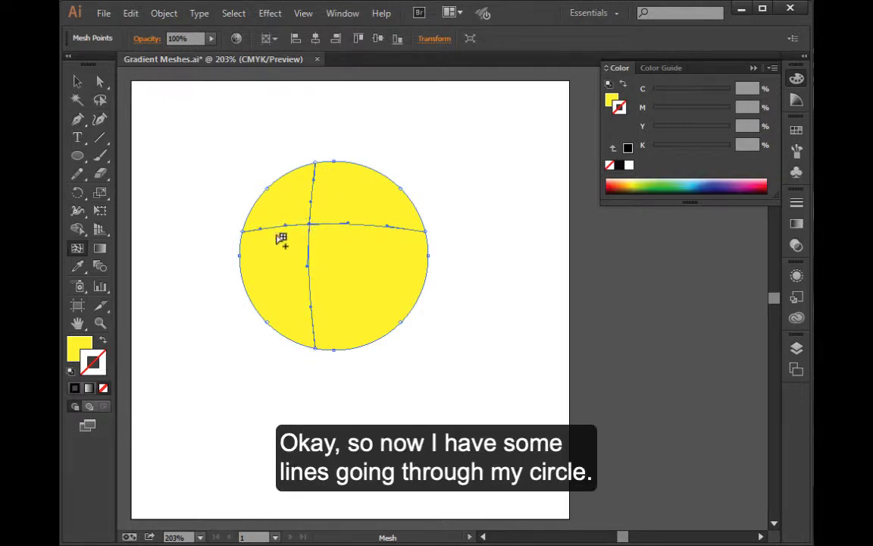
{"action": "mouse_move", "coordinate": [355, 233]}
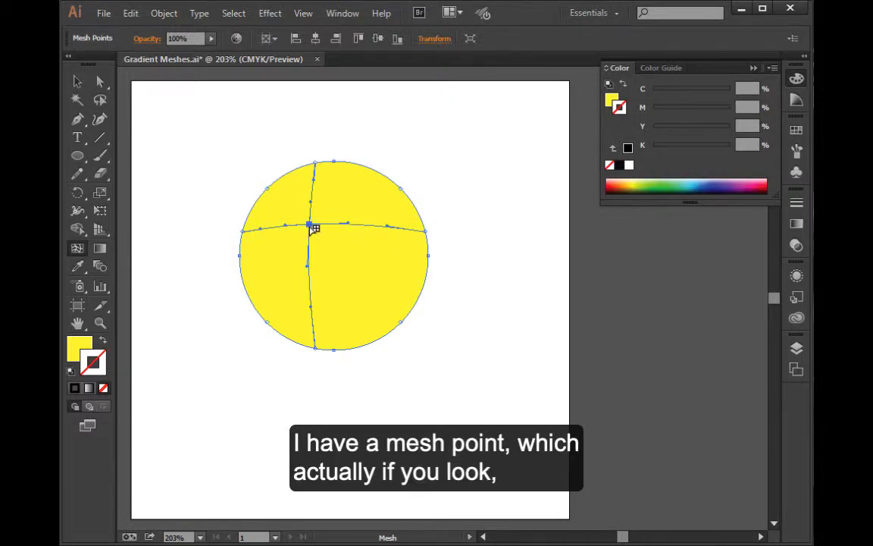
{"action": "mouse_move", "coordinate": [314, 226]}
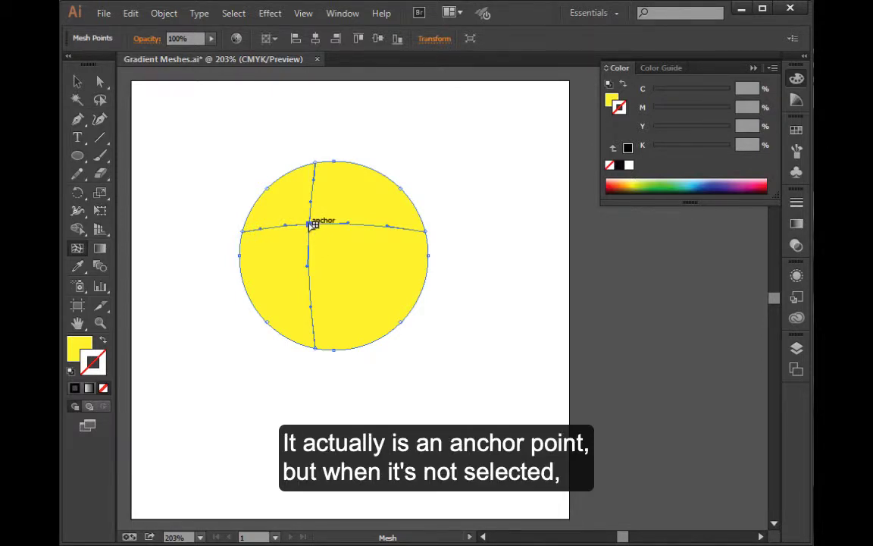
{"action": "mouse_move", "coordinate": [347, 257]}
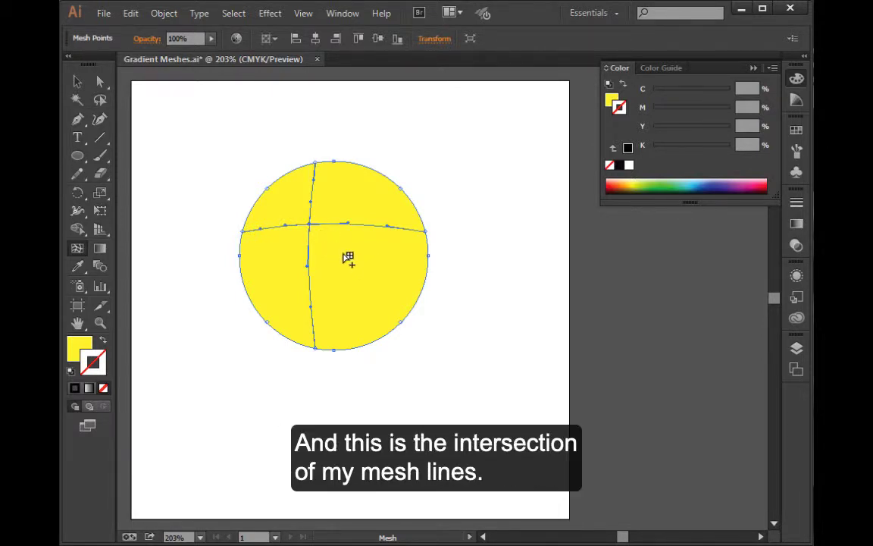
{"action": "mouse_move", "coordinate": [313, 226]}
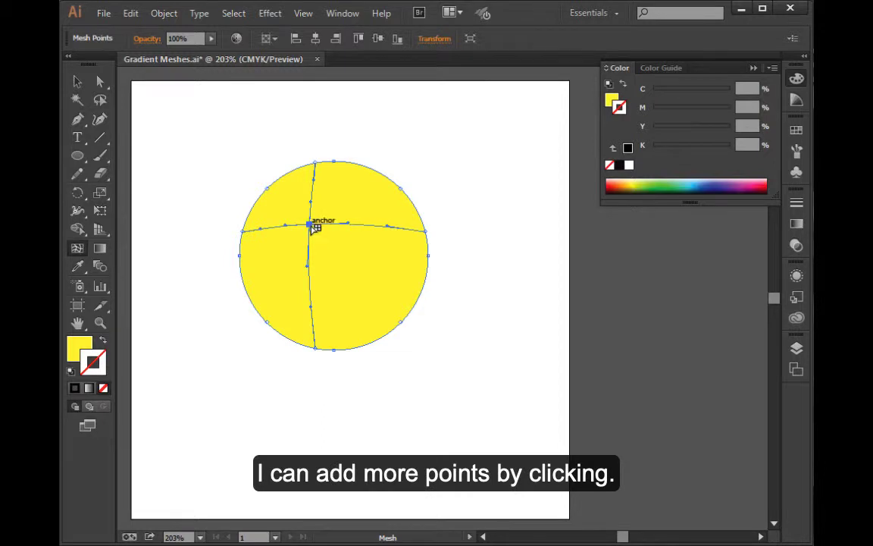
{"action": "mouse_move", "coordinate": [377, 230]}
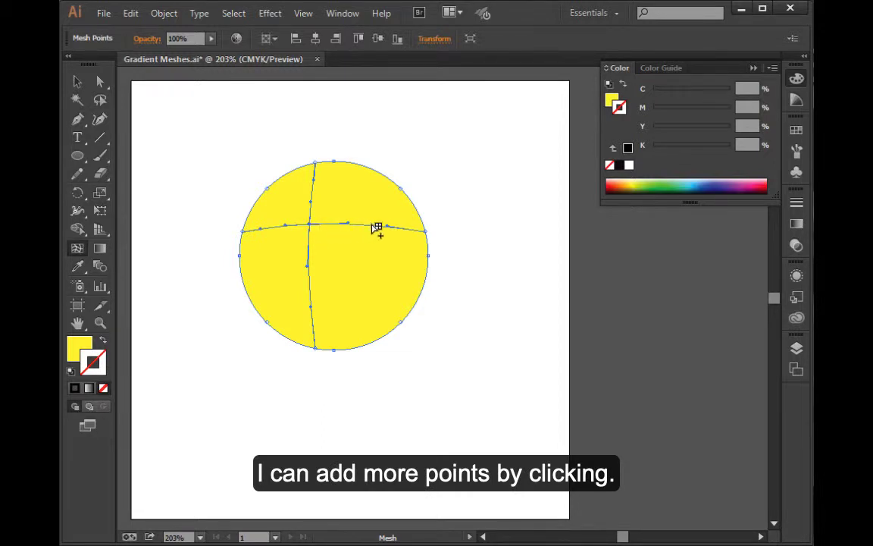
Step: Add a right mesh point, remove and re-add a line, then add a lower horizontal line
{"action": "left_click", "coordinate": [376, 228]}
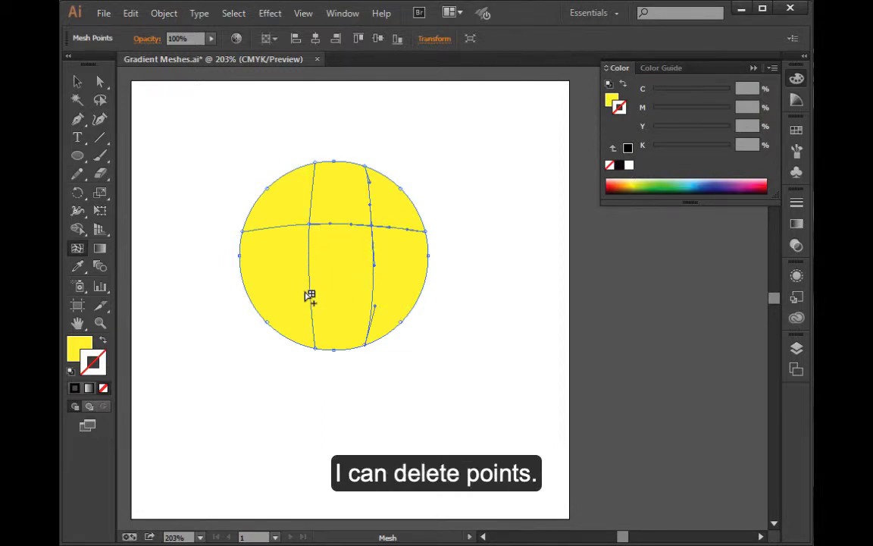
{"action": "mouse_move", "coordinate": [318, 253]}
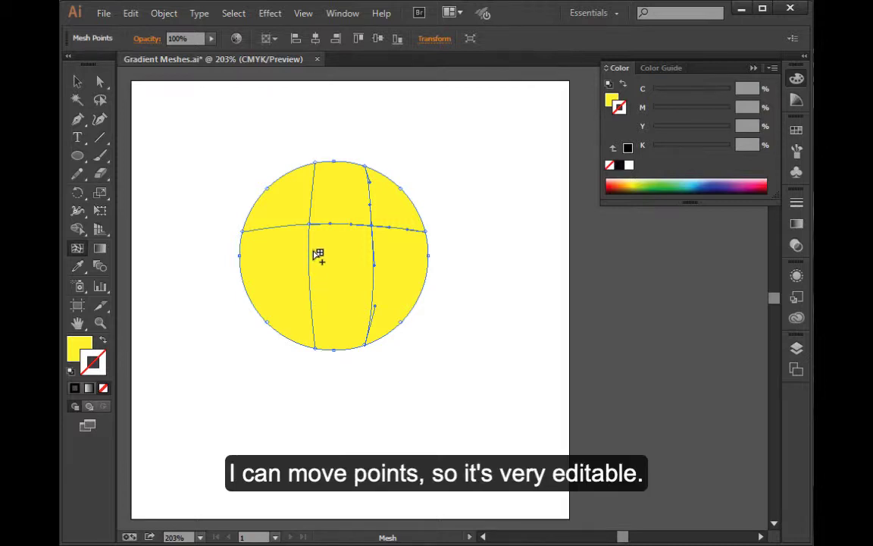
{"action": "mouse_move", "coordinate": [314, 263]}
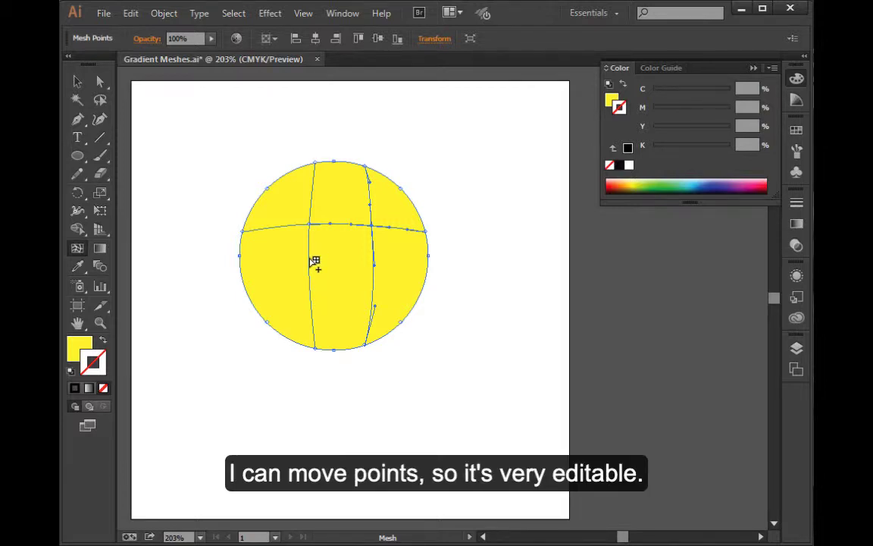
{"action": "mouse_move", "coordinate": [314, 226]}
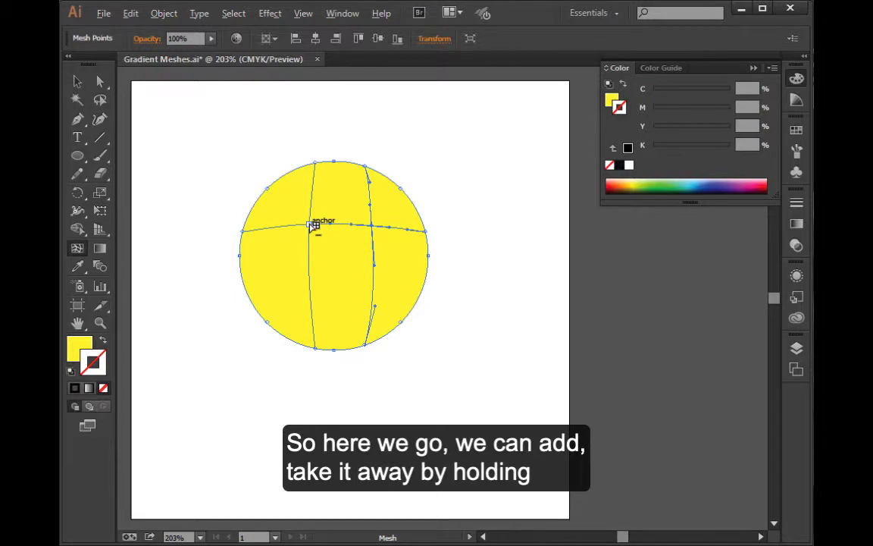
{"action": "left_click", "coordinate": [314, 227]}
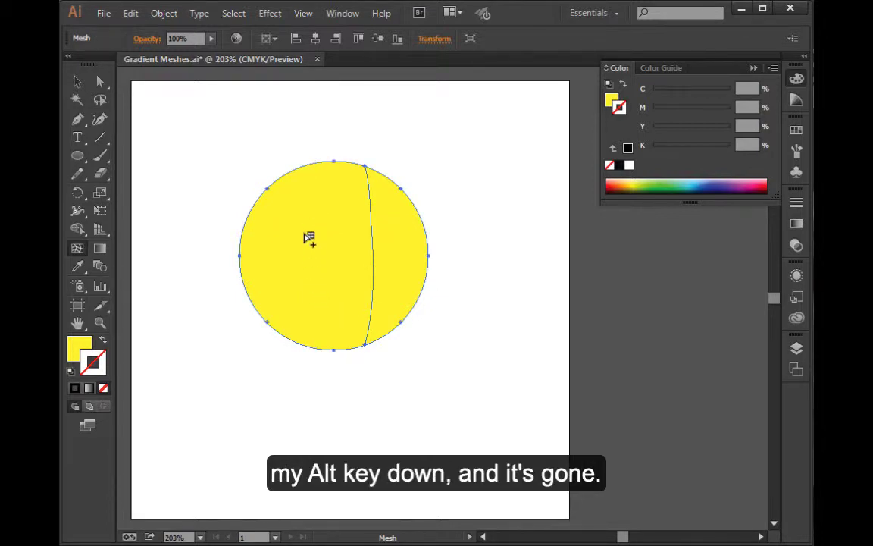
{"action": "left_click", "coordinate": [309, 255]}
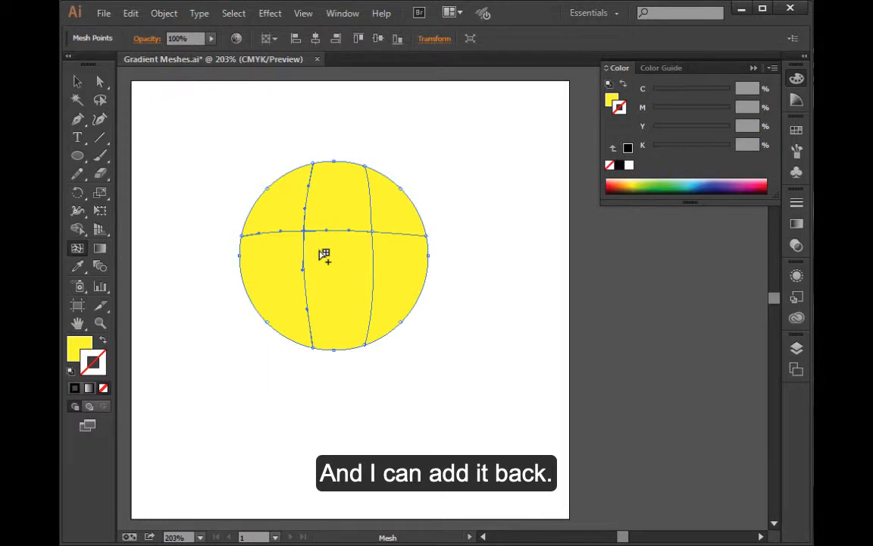
{"action": "mouse_move", "coordinate": [312, 296]}
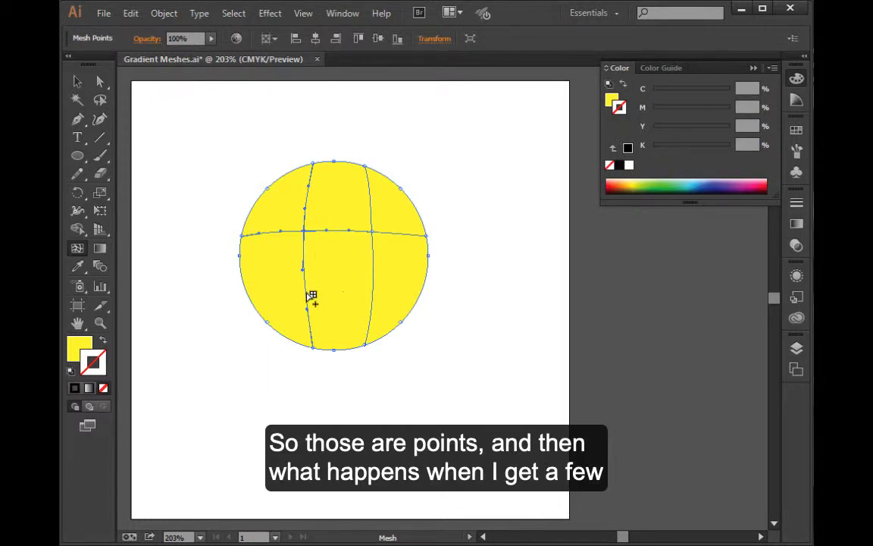
{"action": "mouse_move", "coordinate": [311, 311]}
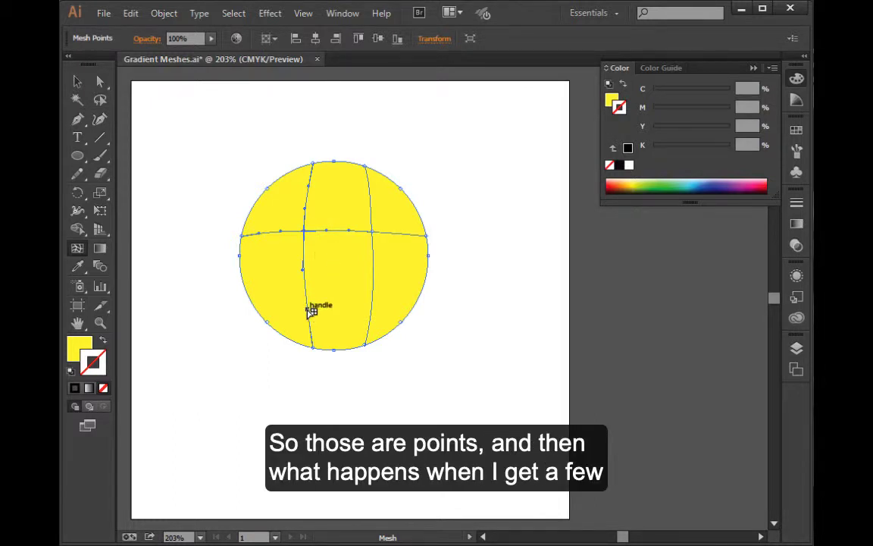
{"action": "left_click", "coordinate": [311, 300]}
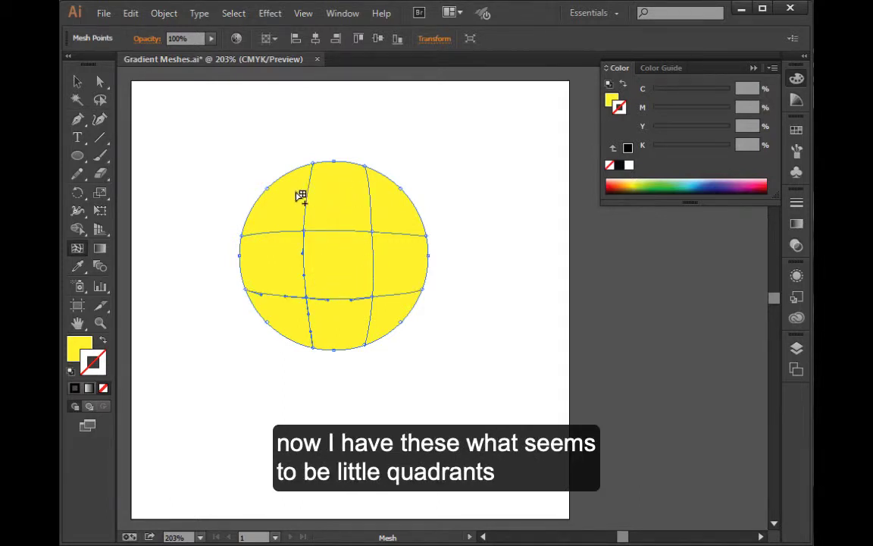
{"action": "mouse_move", "coordinate": [287, 307]}
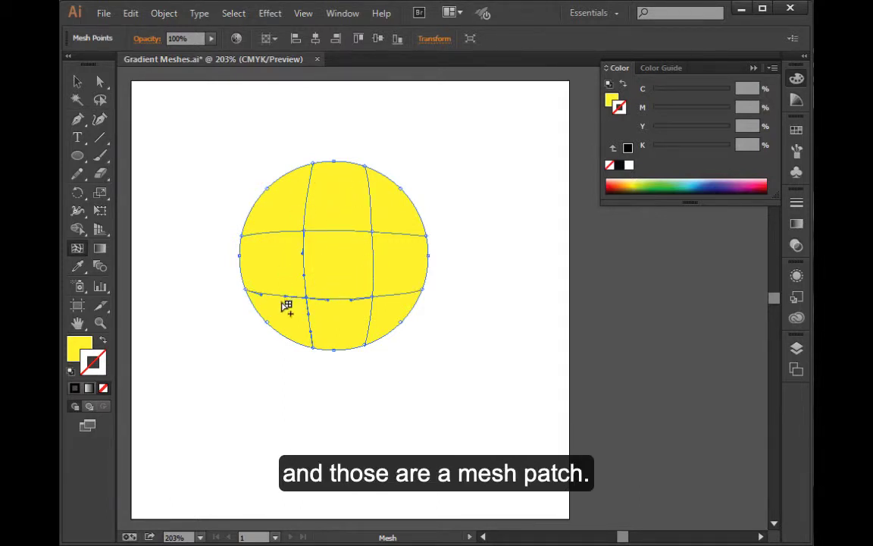
{"action": "mouse_move", "coordinate": [342, 277]}
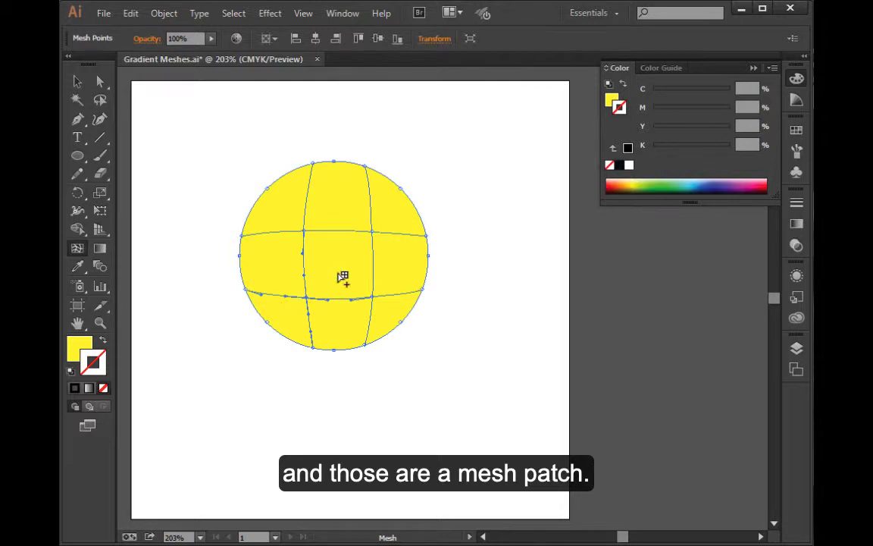
{"action": "mouse_move", "coordinate": [366, 243]}
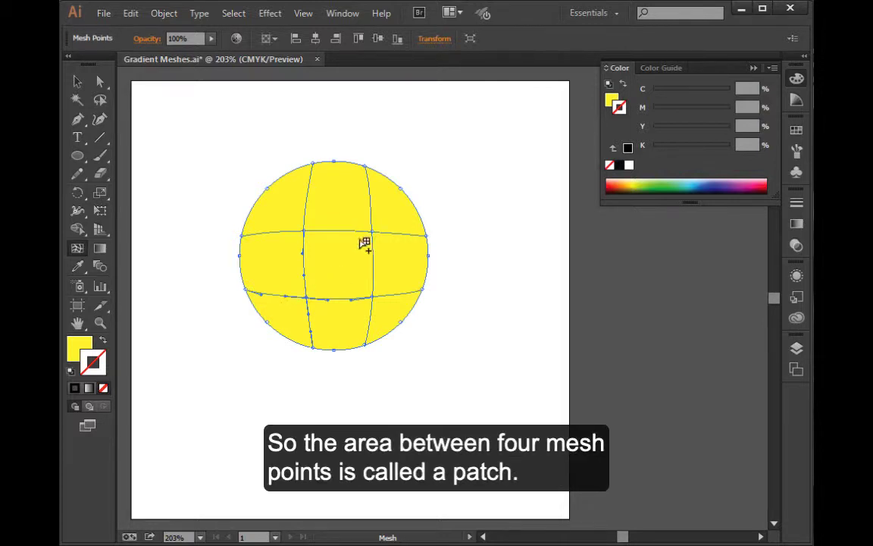
{"action": "mouse_move", "coordinate": [356, 305]}
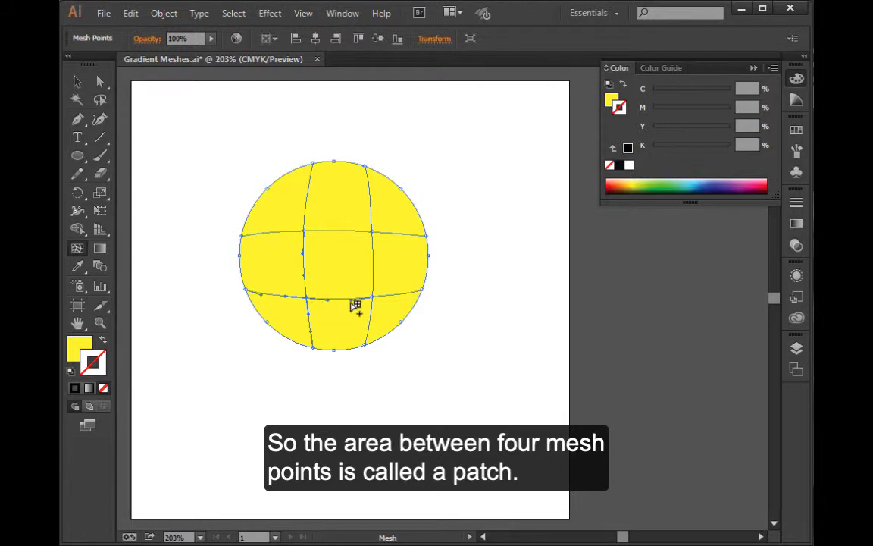
{"action": "mouse_move", "coordinate": [298, 254]}
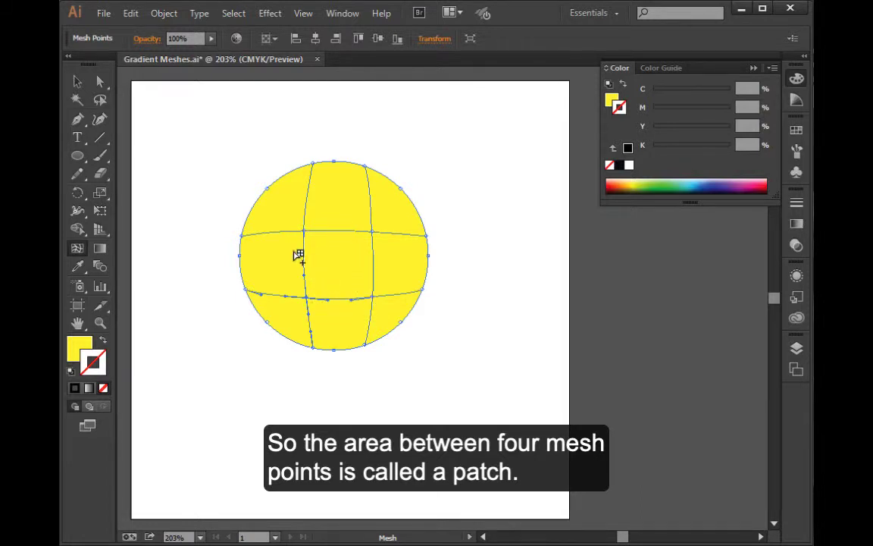
{"action": "mouse_move", "coordinate": [308, 231]}
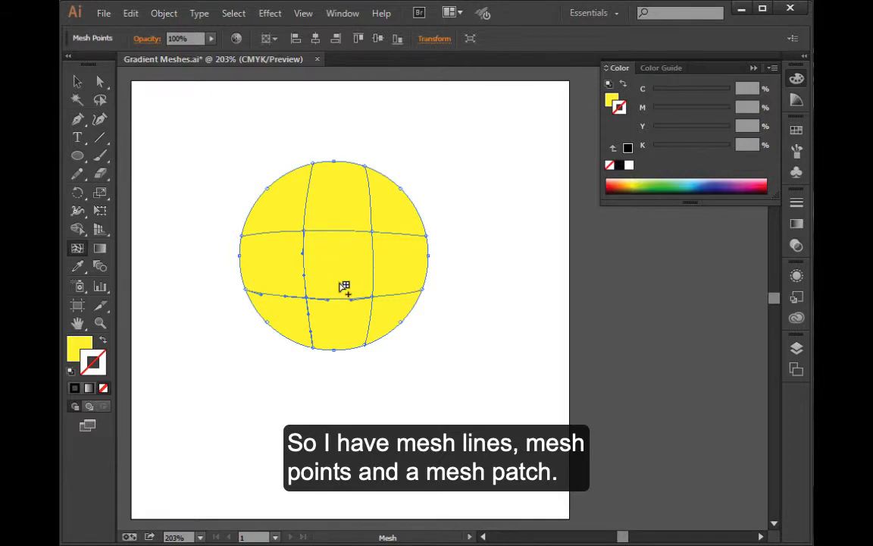
{"action": "mouse_move", "coordinate": [331, 338]}
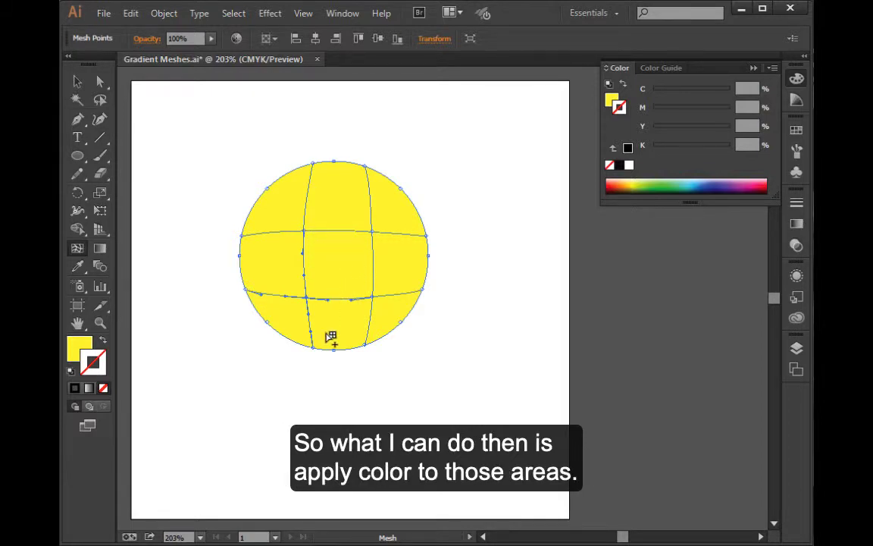
{"action": "mouse_move", "coordinate": [343, 220]}
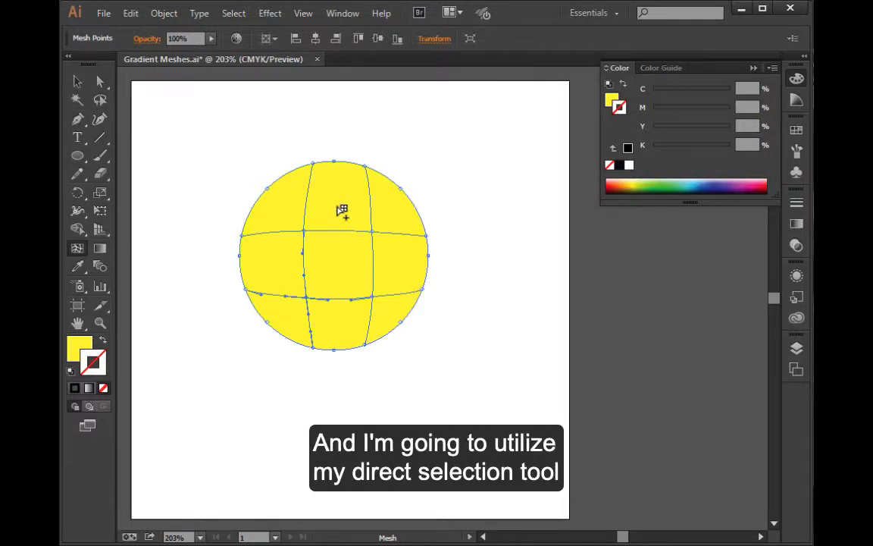
{"action": "left_click", "coordinate": [101, 81]}
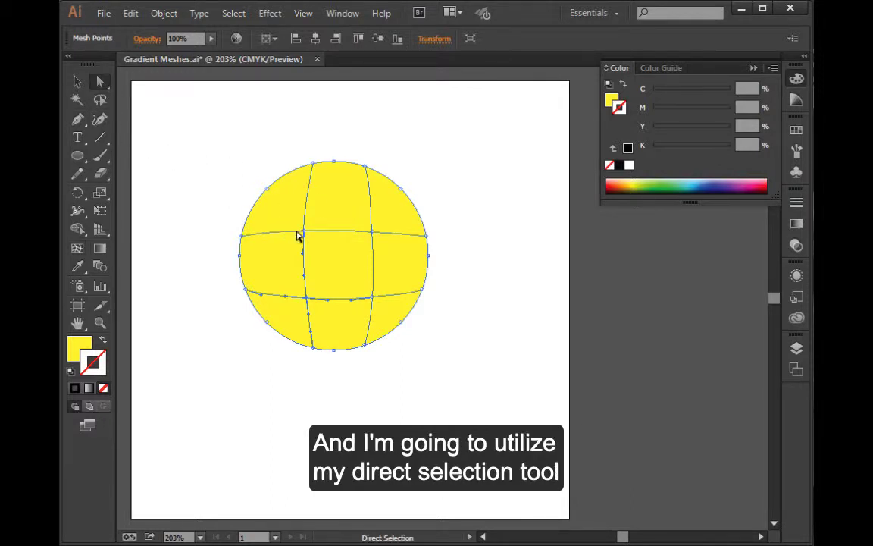
{"action": "left_click", "coordinate": [305, 232]}
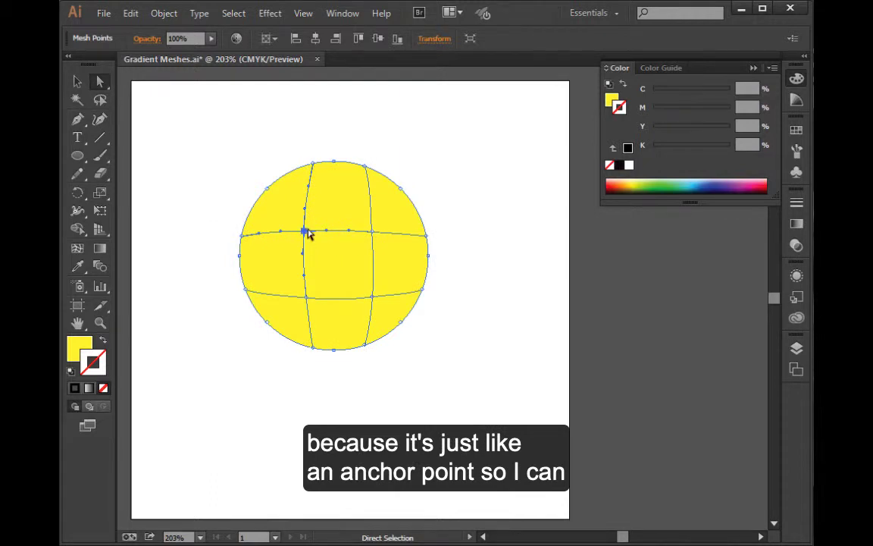
{"action": "left_click_drag", "start_coordinate": [305, 231], "coordinate": [345, 244]}
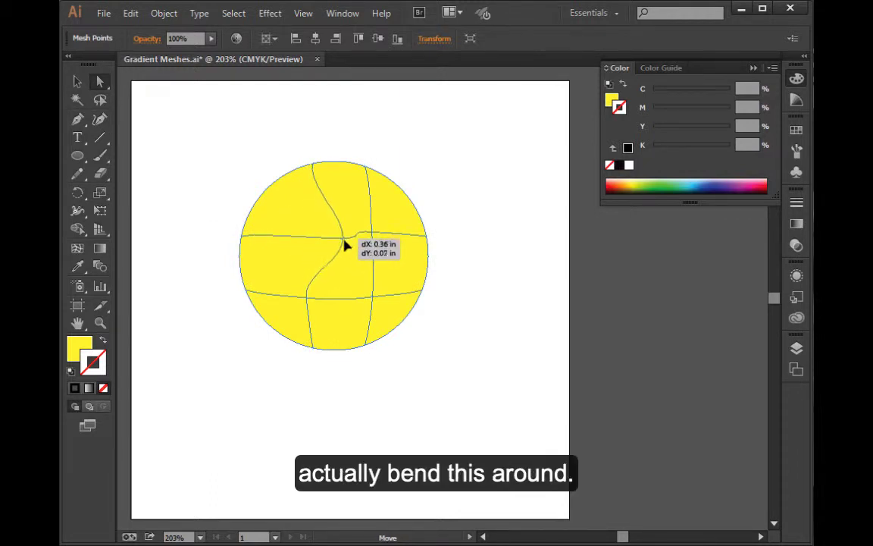
{"action": "left_click_drag", "start_coordinate": [345, 244], "coordinate": [307, 235]}
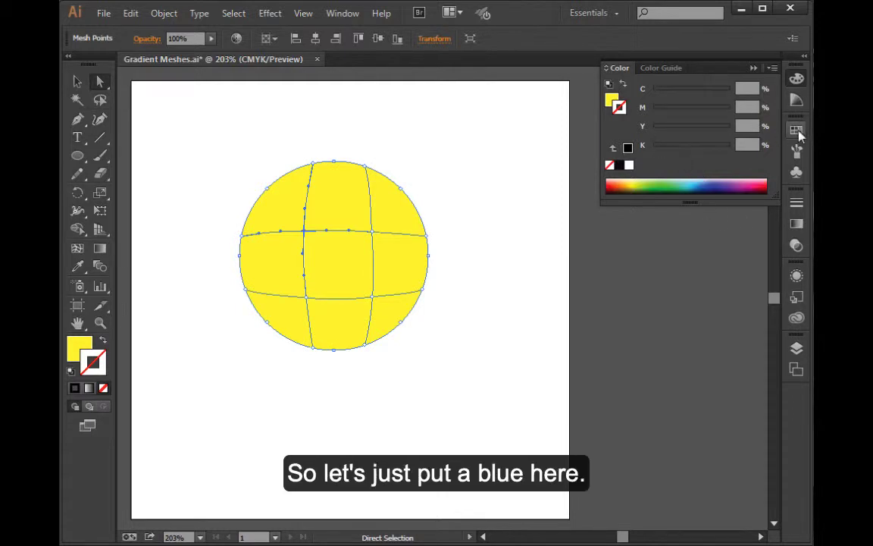
Step: Color the upper-left mesh point blue from Swatches and select the lower-right point
{"action": "left_click", "coordinate": [796, 129]}
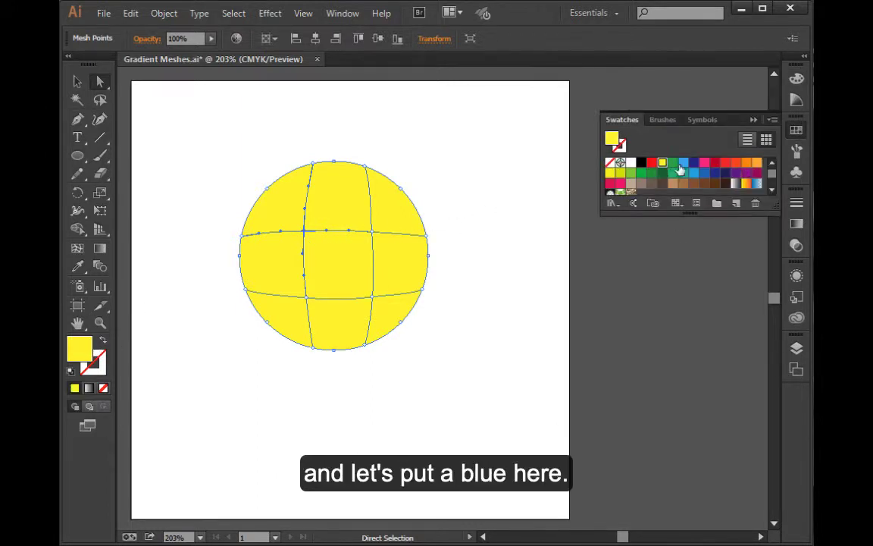
{"action": "left_click", "coordinate": [683, 162]}
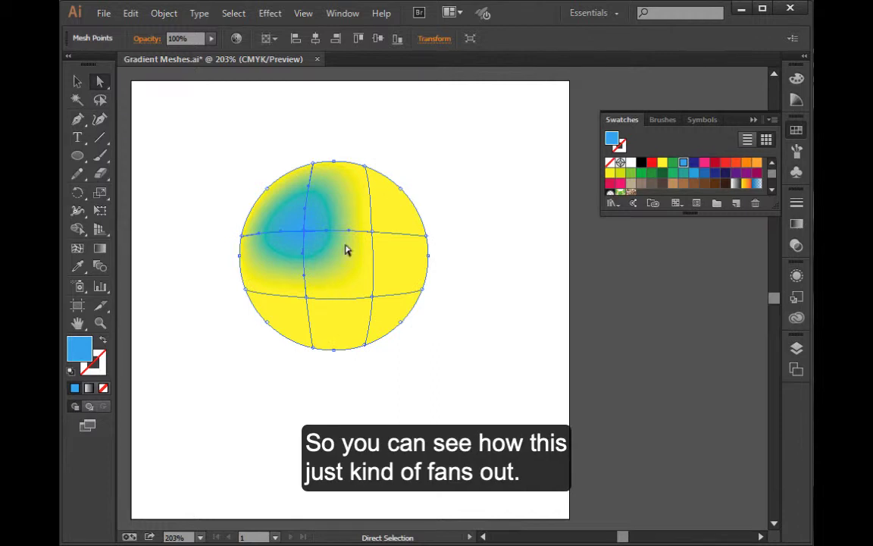
{"action": "left_click", "coordinate": [507, 368]}
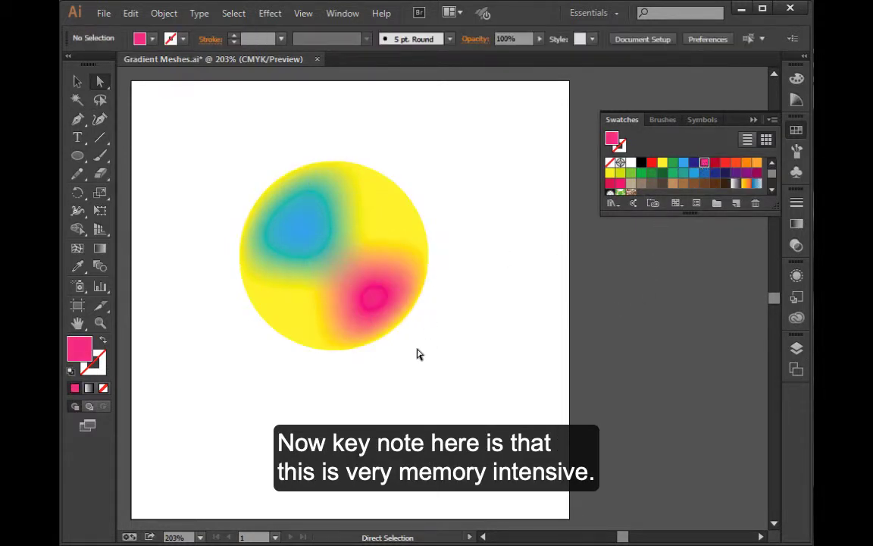
{"action": "mouse_move", "coordinate": [420, 380]}
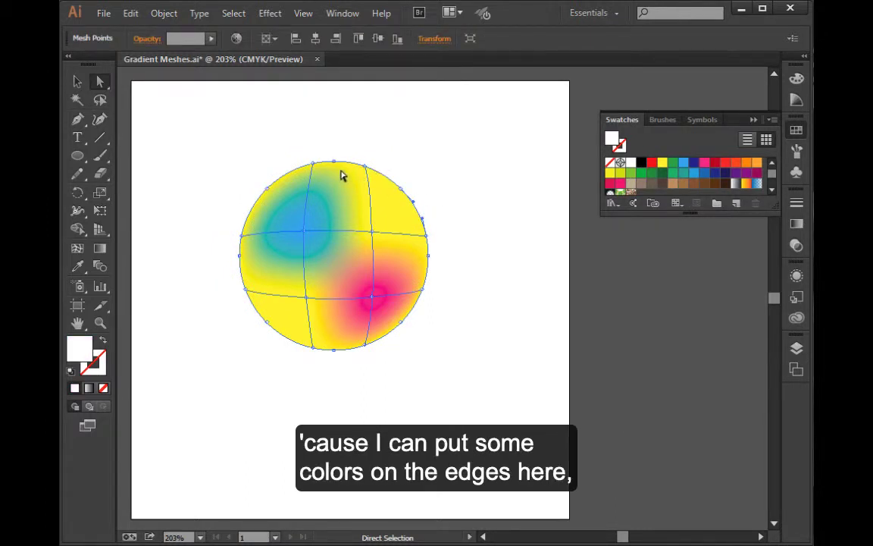
Step: Shade the upper-right and right-edge mesh points dark navy, then color another edge point
{"action": "left_click", "coordinate": [662, 162]}
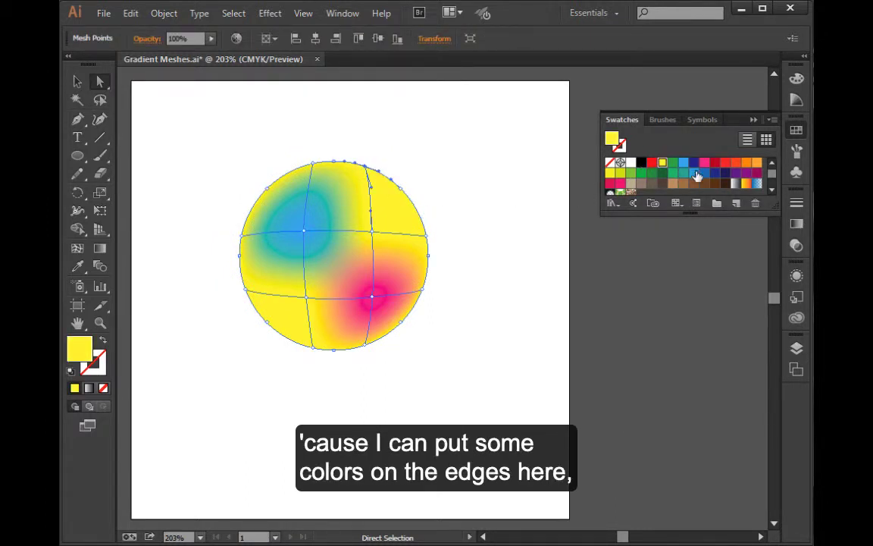
{"action": "left_click", "coordinate": [725, 173]}
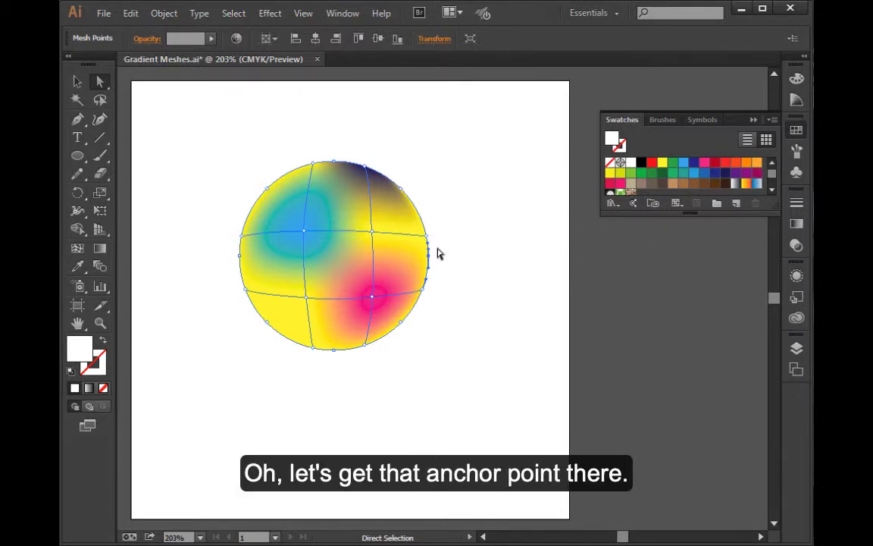
{"action": "left_click", "coordinate": [661, 162]}
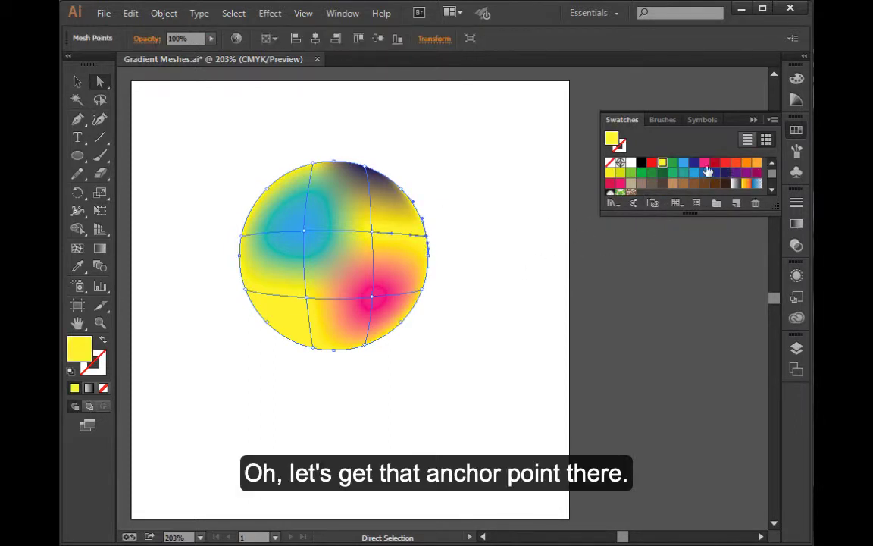
{"action": "left_click", "coordinate": [726, 172]}
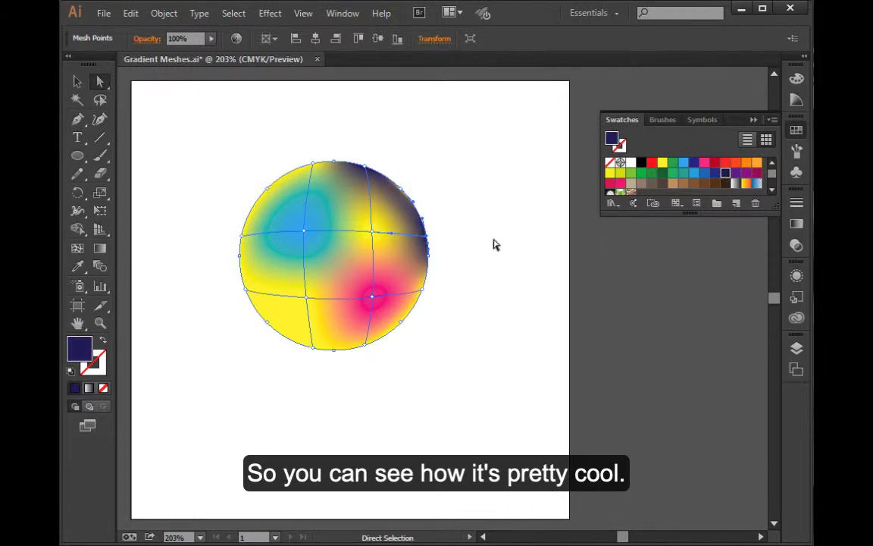
{"action": "left_click", "coordinate": [612, 137]}
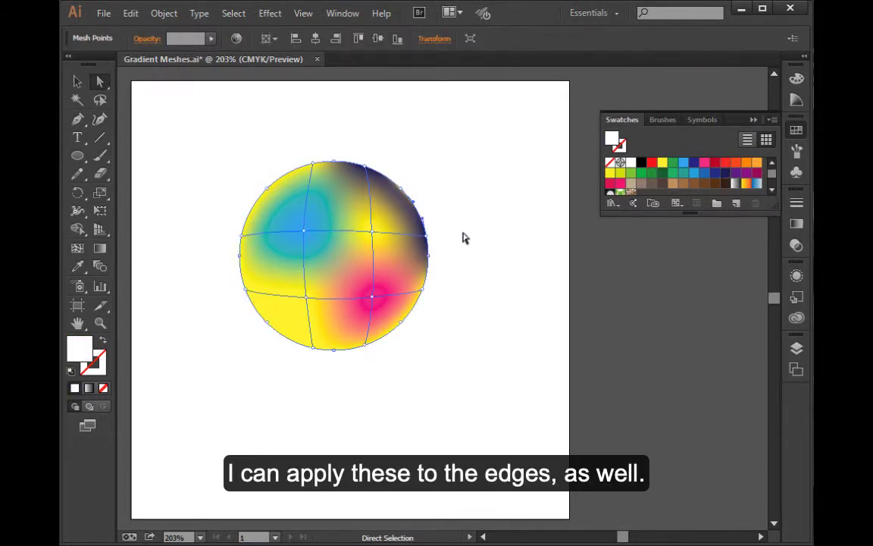
{"action": "left_click", "coordinate": [328, 414]}
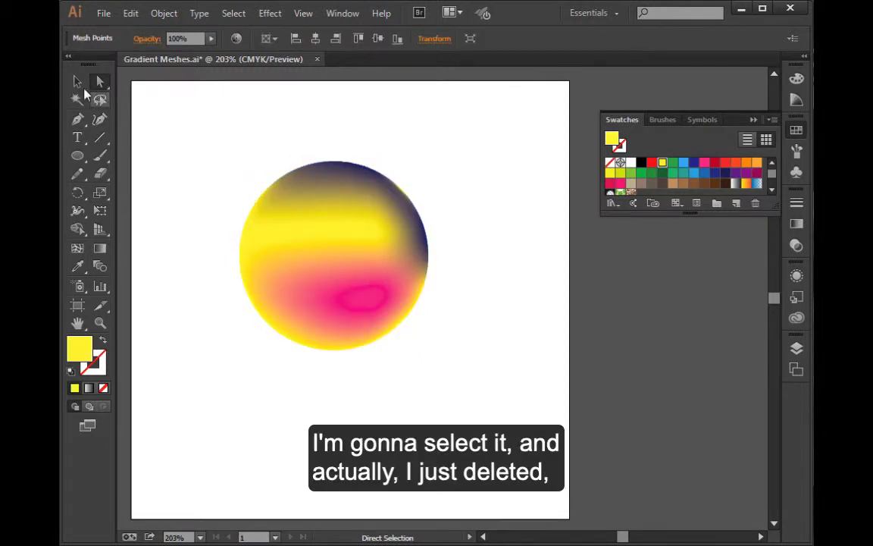
Step: Delete the gradient mesh circle and choose the Star tool from the shape flyout
{"action": "key", "text": "Delete"}
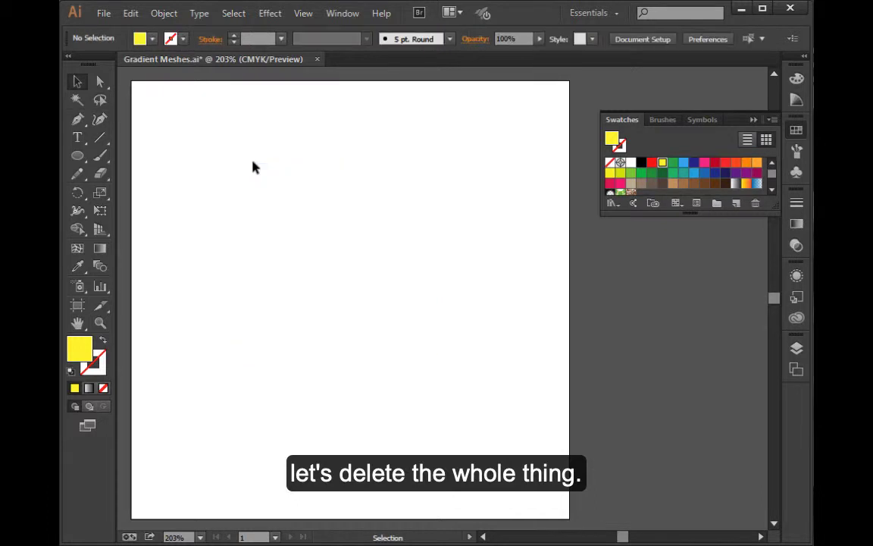
{"action": "left_click", "coordinate": [76, 155]}
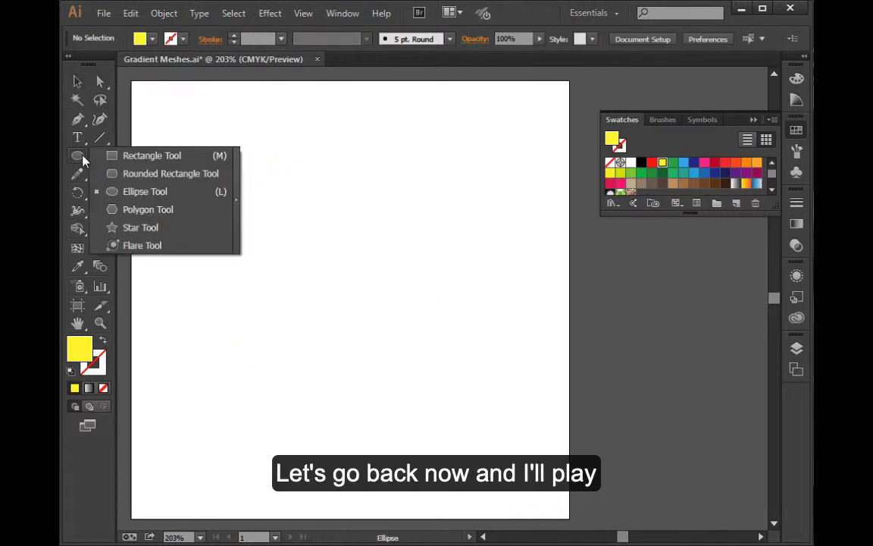
{"action": "left_click", "coordinate": [140, 227]}
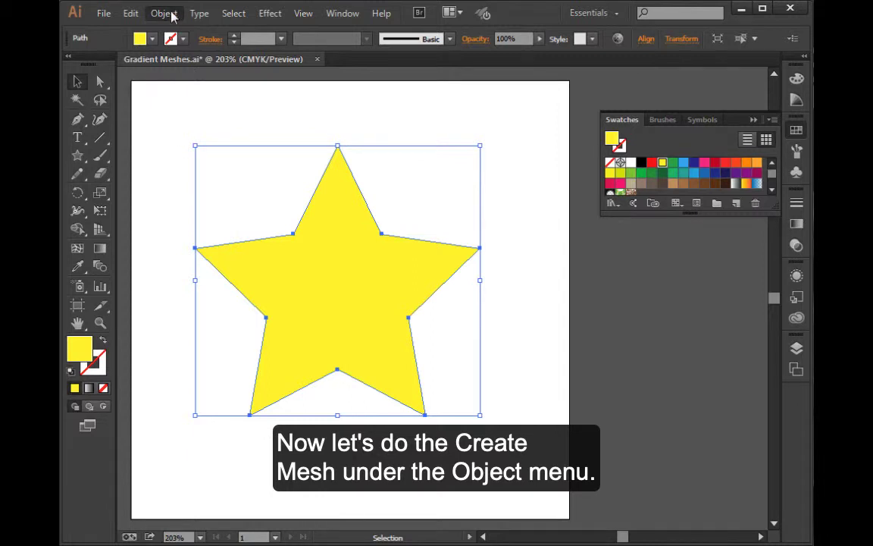
Step: Apply a 4-row, 4-column gradient mesh to the star with Preview turned on
{"action": "left_click", "coordinate": [164, 13]}
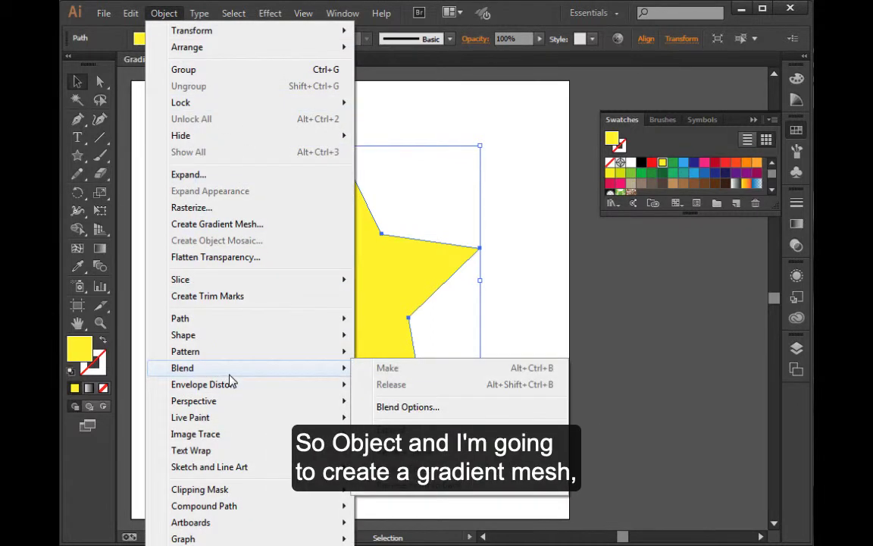
{"action": "mouse_move", "coordinate": [250, 223]}
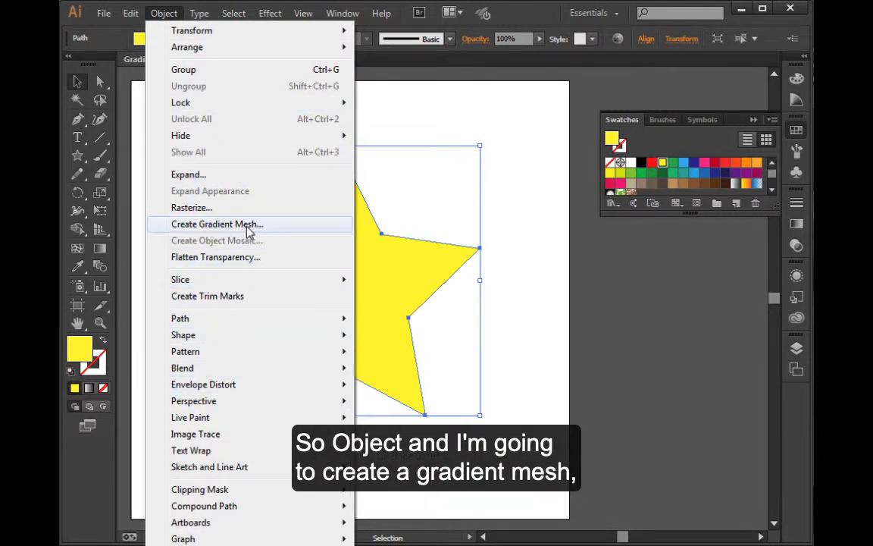
{"action": "left_click", "coordinate": [217, 224]}
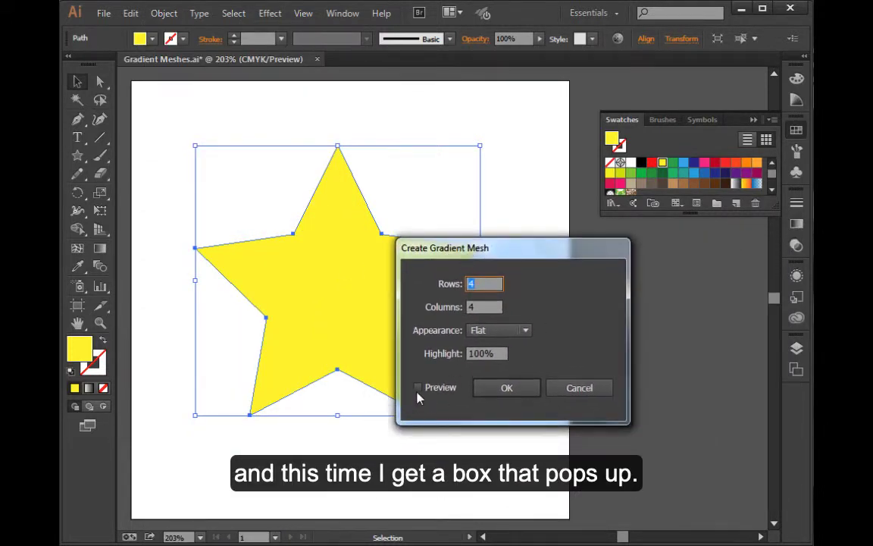
{"action": "left_click", "coordinate": [417, 388]}
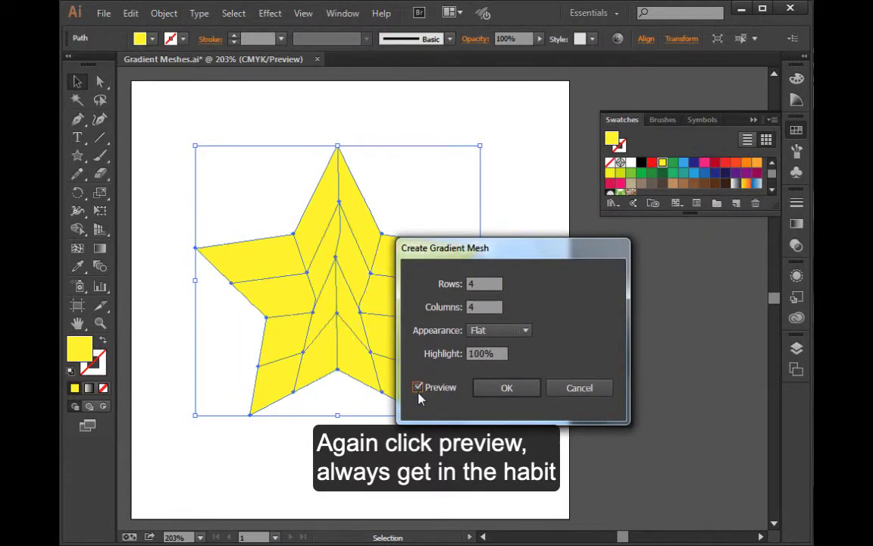
{"action": "left_click", "coordinate": [418, 386]}
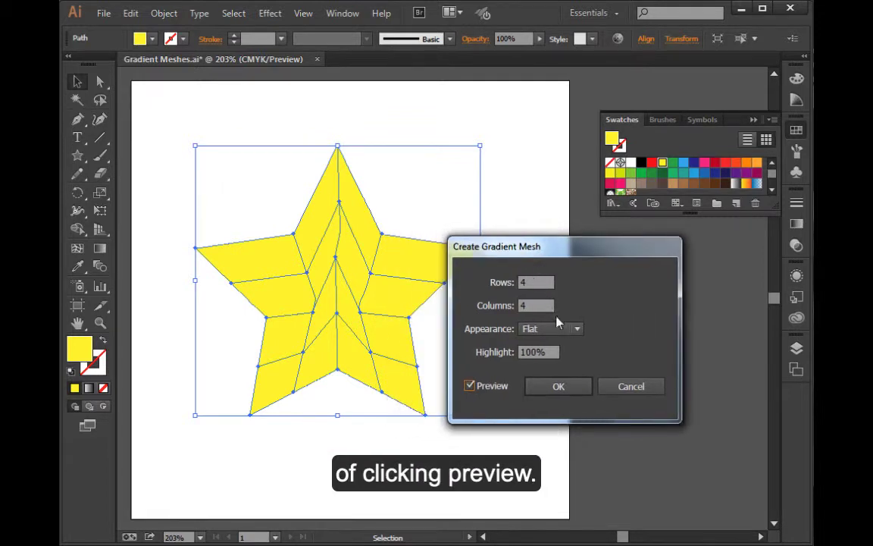
{"action": "mouse_move", "coordinate": [533, 295]}
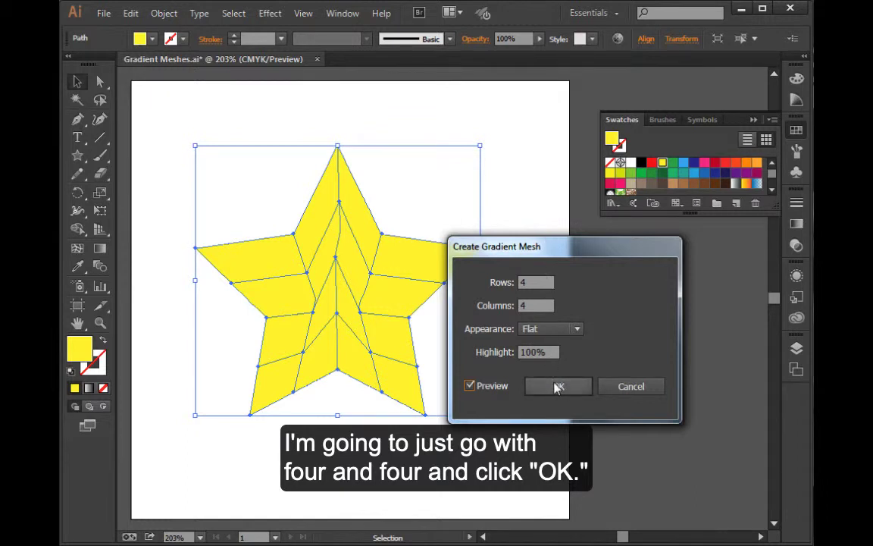
{"action": "left_click", "coordinate": [558, 386]}
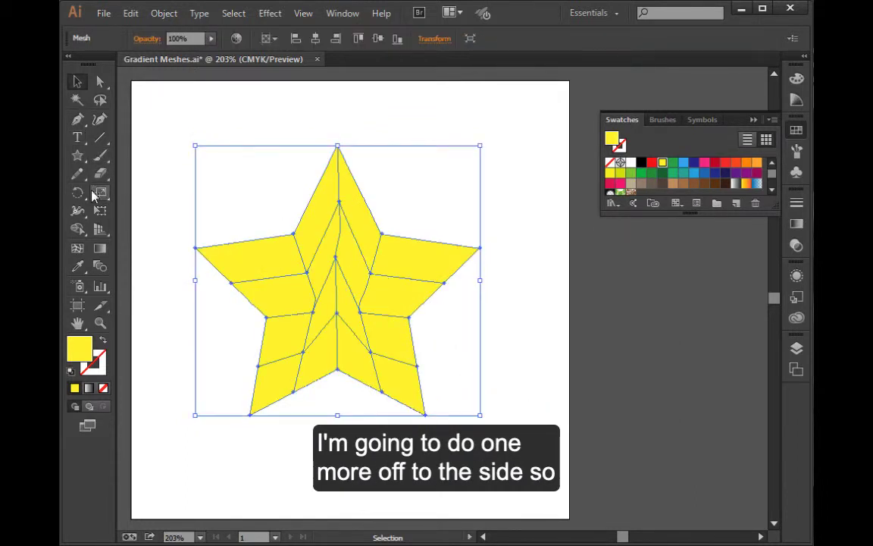
{"action": "mouse_move", "coordinate": [100, 175]}
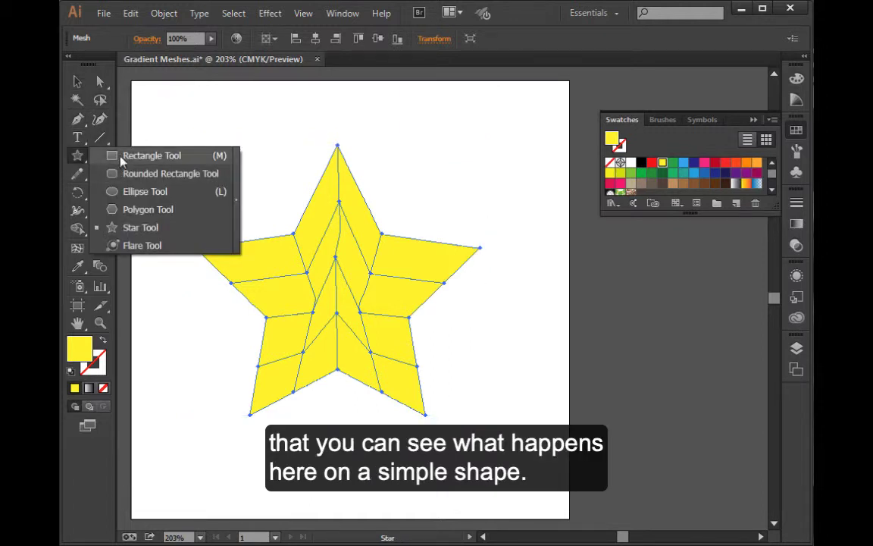
Step: Draw a square near the top-right corner and set its gradient mesh to 3 rows and columns
{"action": "left_click", "coordinate": [152, 155]}
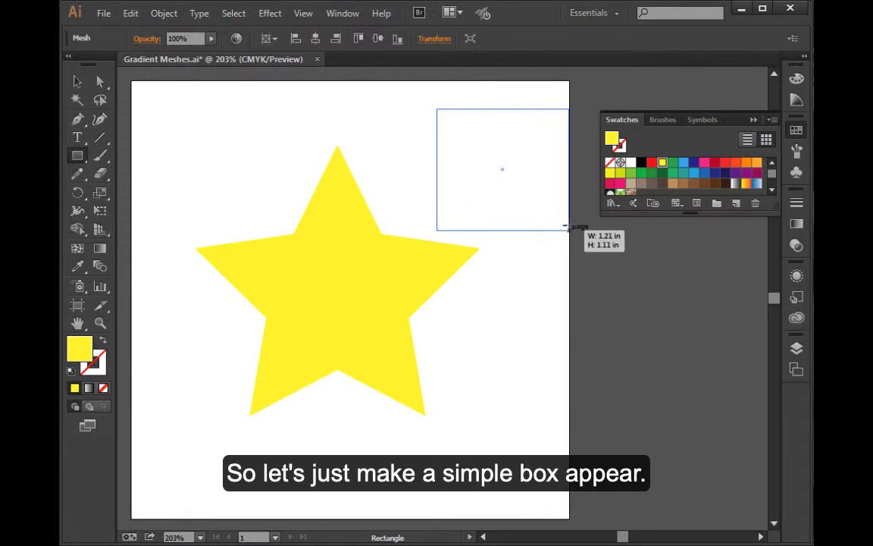
{"action": "left_click_drag", "start_coordinate": [436, 112], "coordinate": [555, 227]}
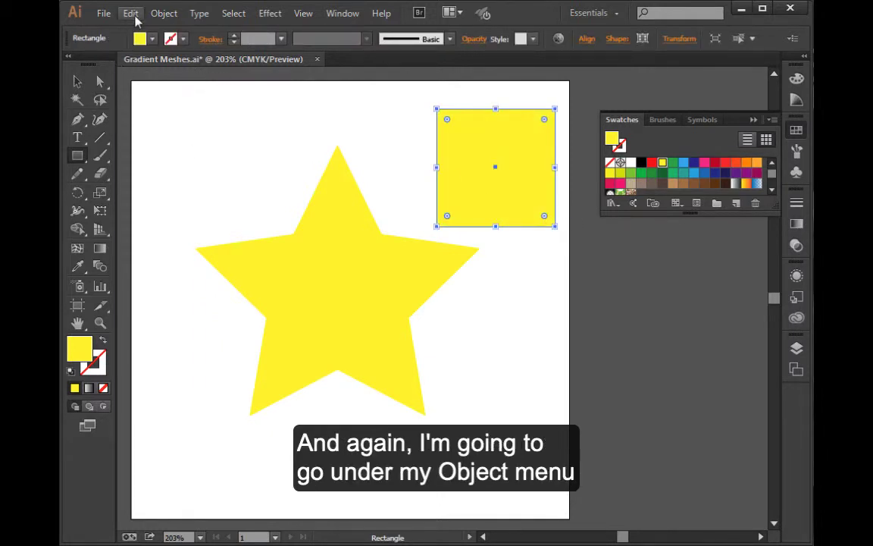
{"action": "mouse_move", "coordinate": [164, 13]}
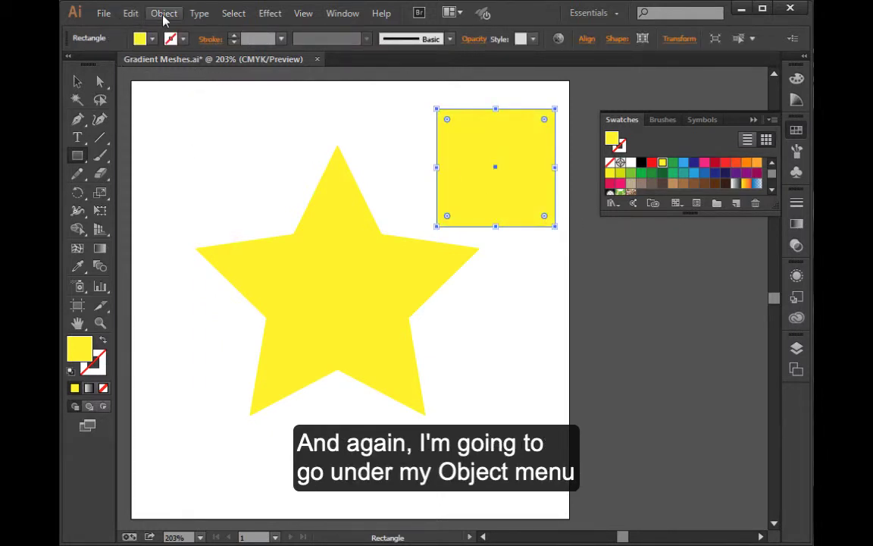
{"action": "left_click", "coordinate": [163, 13]}
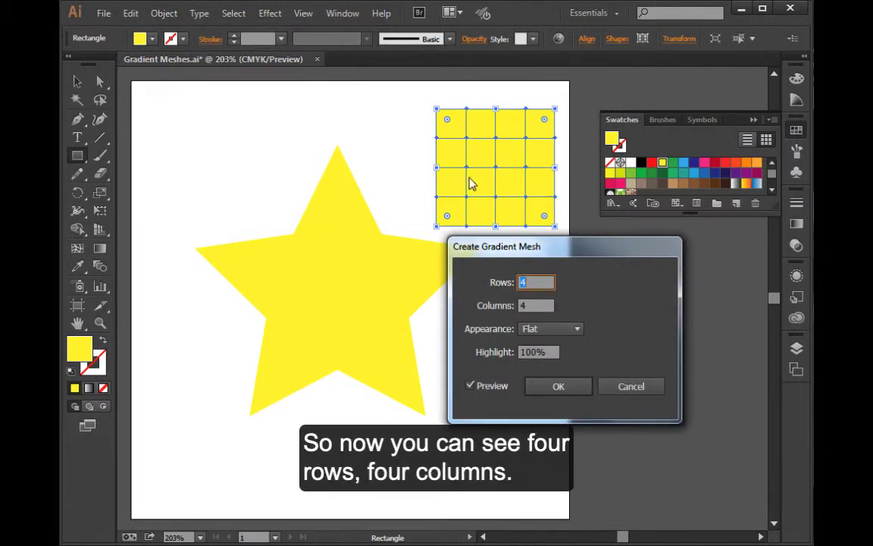
{"action": "mouse_move", "coordinate": [508, 190]}
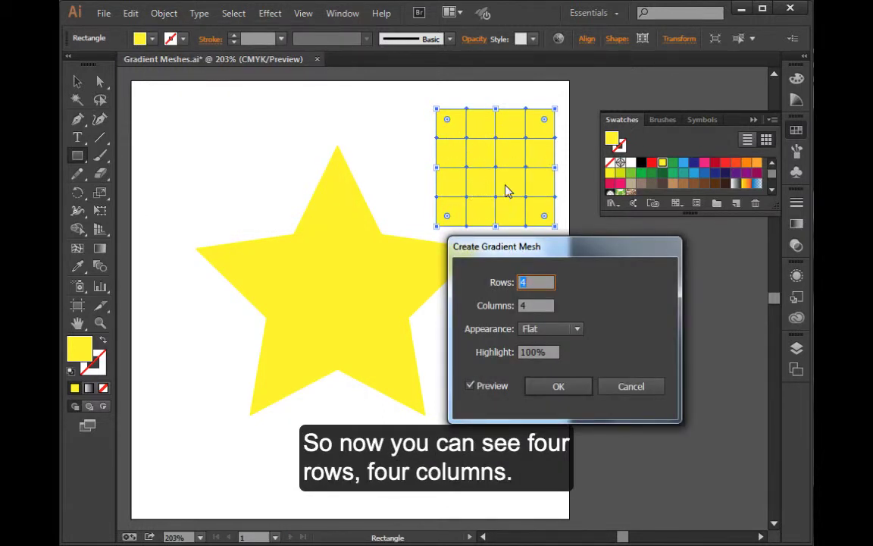
{"action": "mouse_move", "coordinate": [546, 319]}
{"action": "type", "text": "2"}
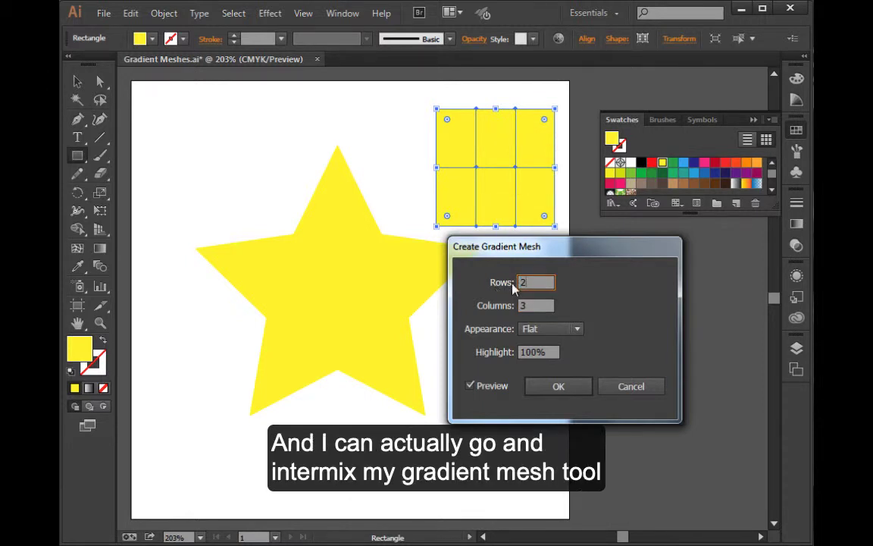
{"action": "type", "text": "3"}
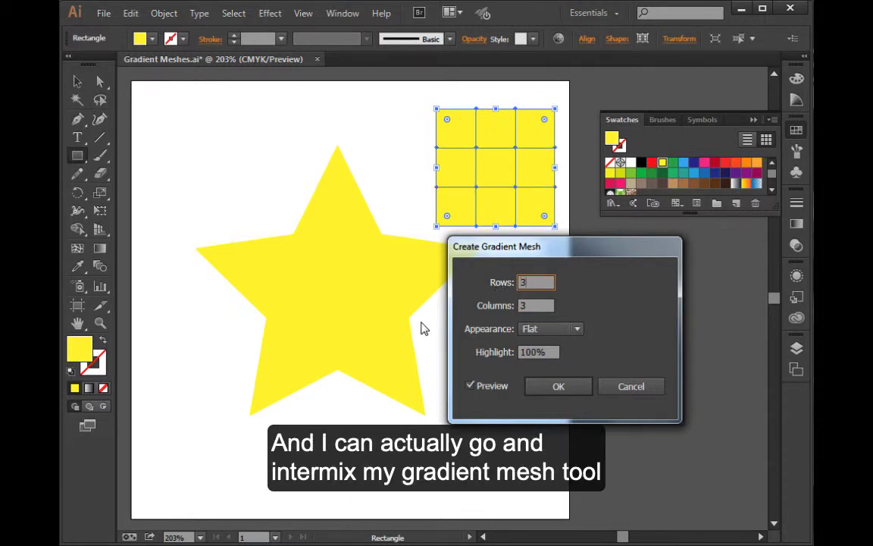
{"action": "mouse_move", "coordinate": [477, 176]}
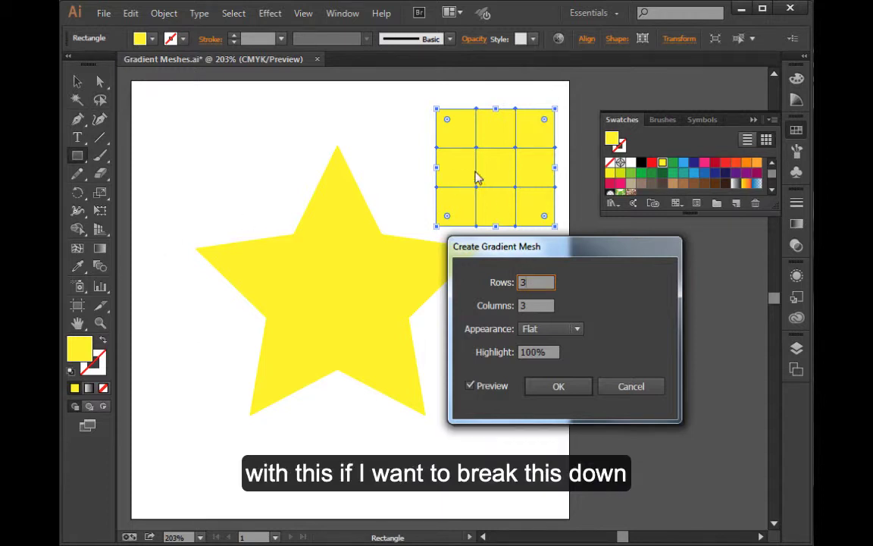
{"action": "mouse_move", "coordinate": [470, 324]}
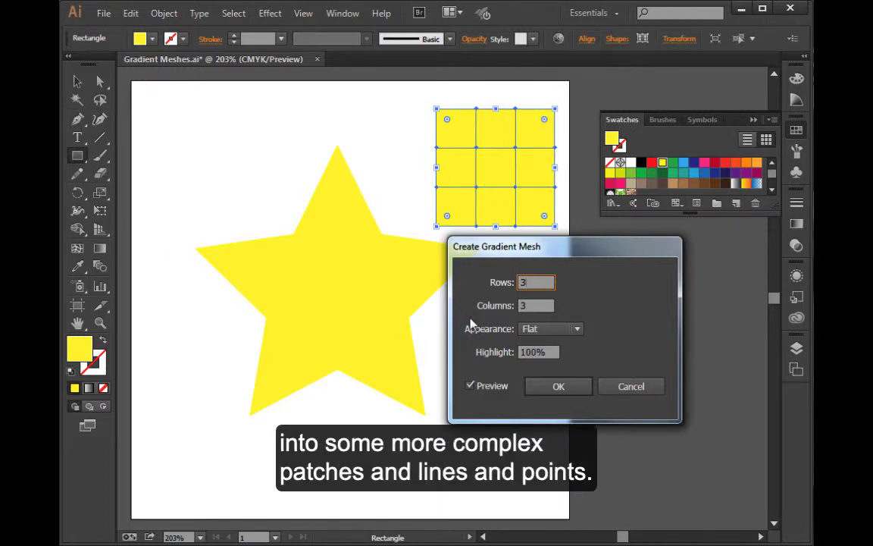
{"action": "mouse_move", "coordinate": [502, 367]}
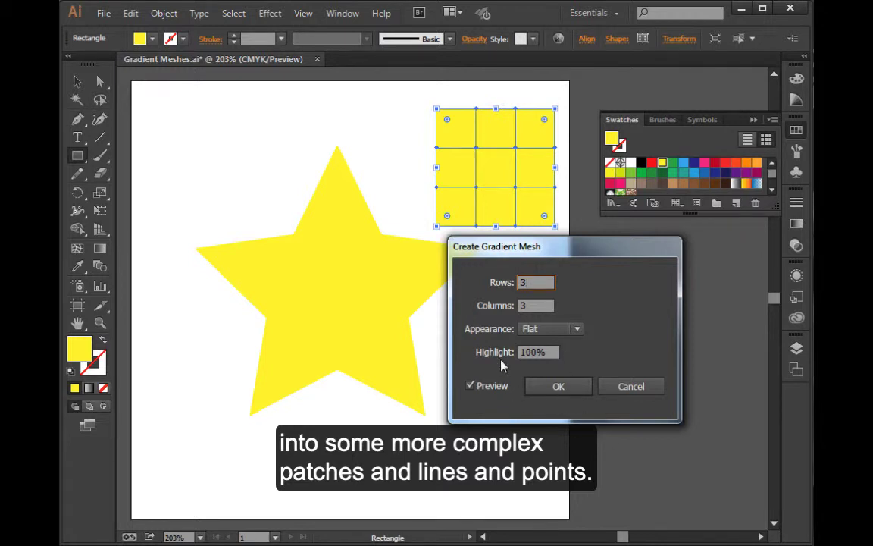
{"action": "mouse_move", "coordinate": [558, 386]}
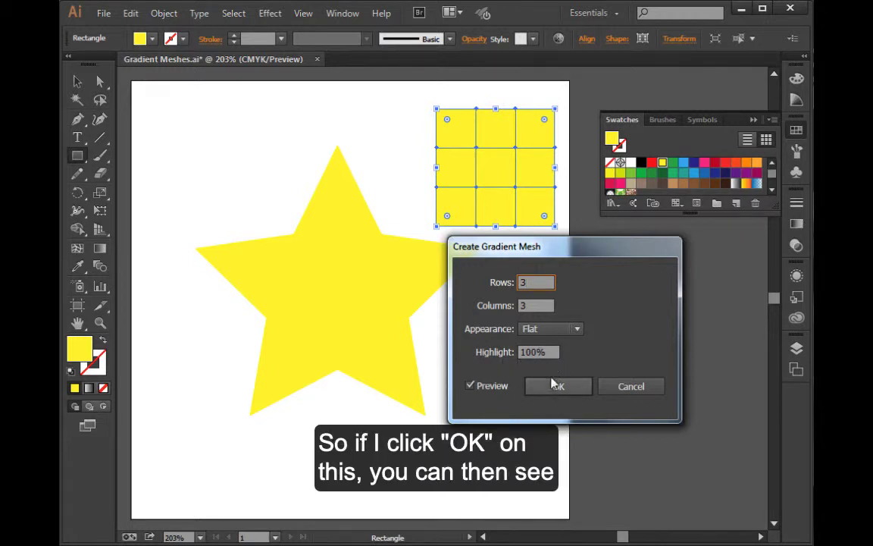
Step: Accept the three-by-three mesh for the square and switch to the Direct Selection tool
{"action": "left_click", "coordinate": [557, 386]}
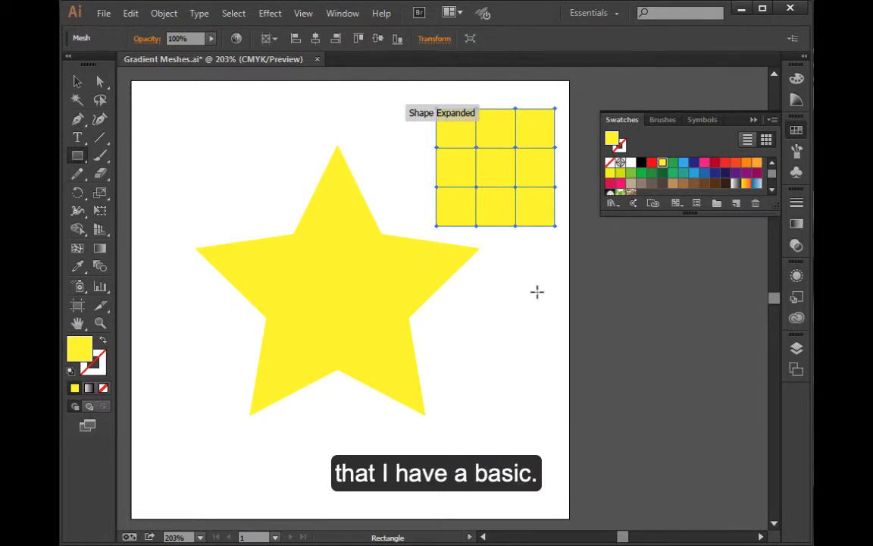
{"action": "left_click", "coordinate": [76, 81]}
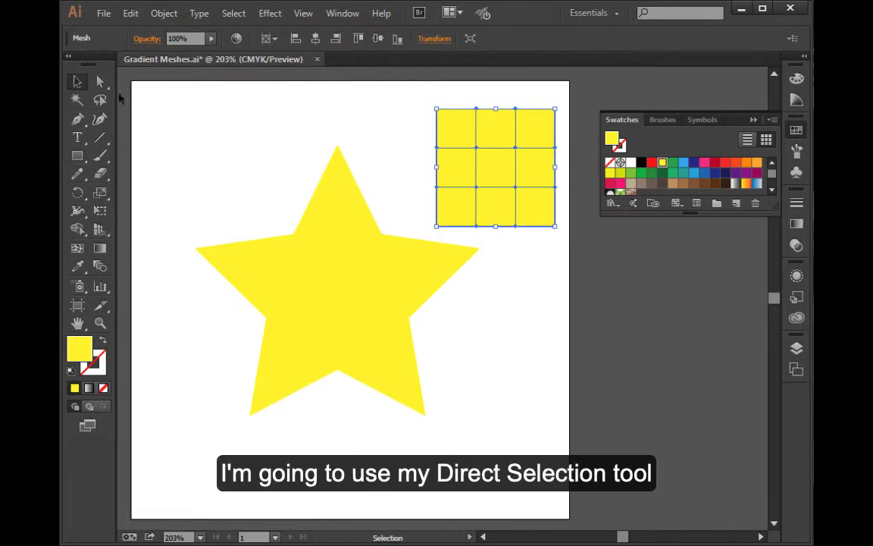
{"action": "left_click", "coordinate": [100, 81]}
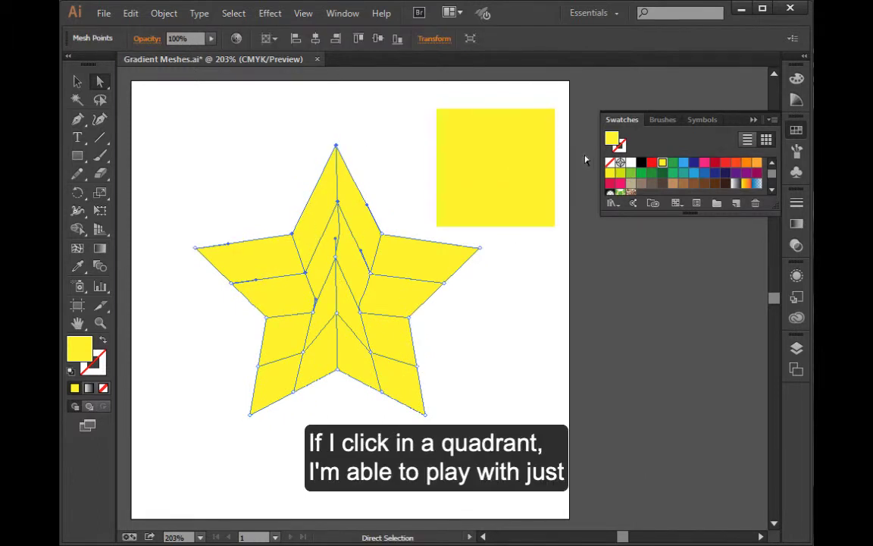
Step: Colour the star's lower-right and lower-left mesh points pink
{"action": "left_click", "coordinate": [703, 162]}
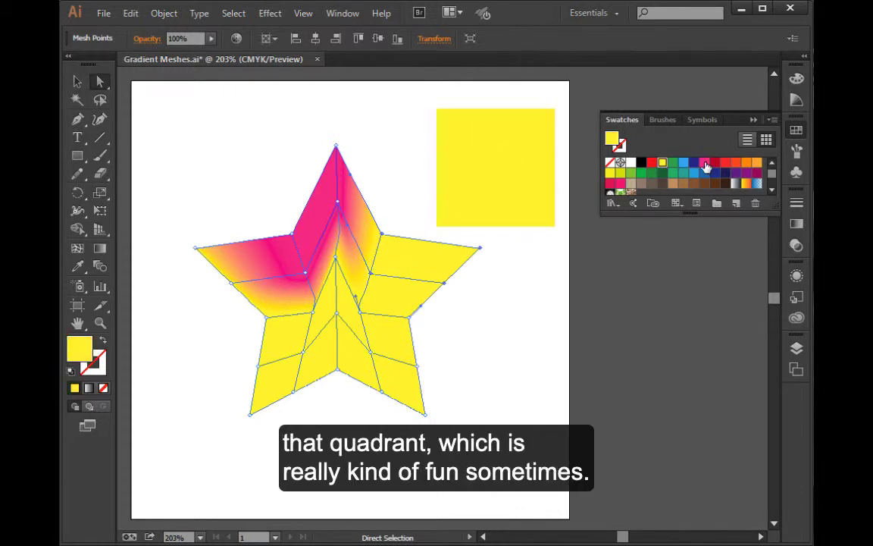
{"action": "left_click", "coordinate": [705, 162]}
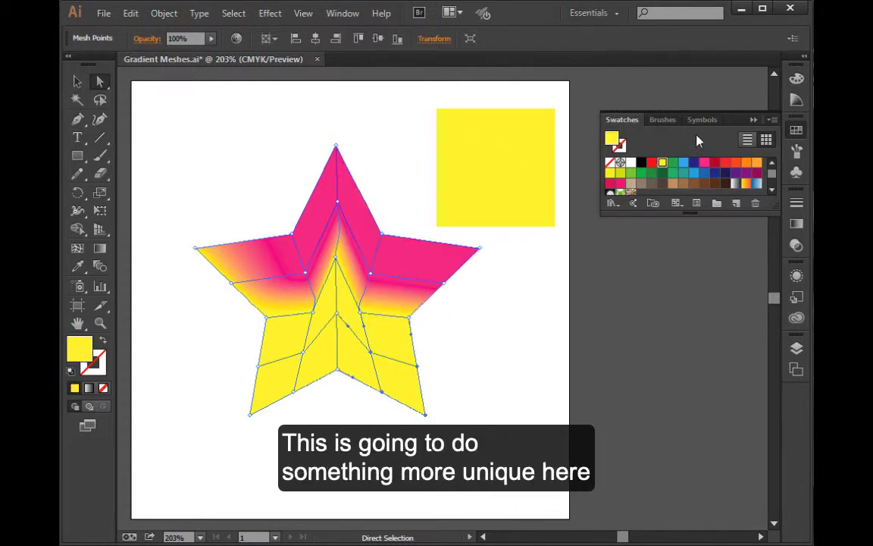
{"action": "left_click", "coordinate": [652, 162]}
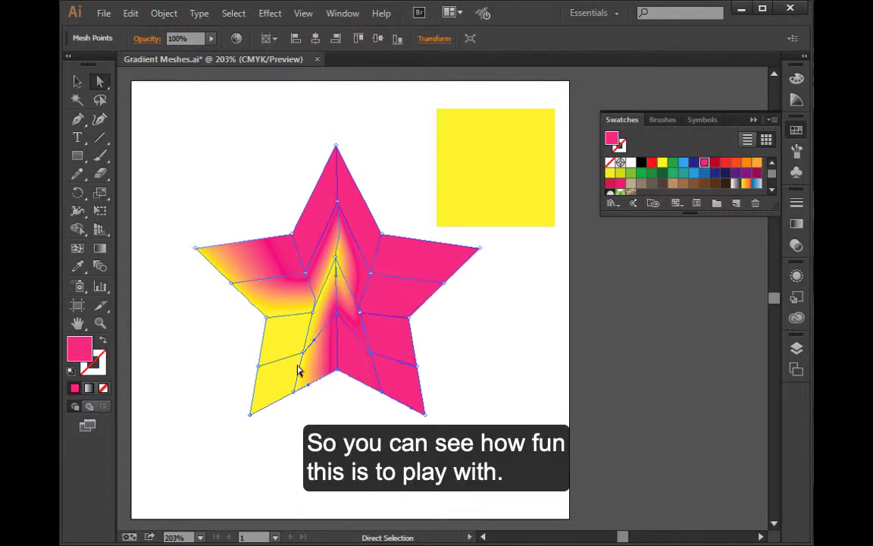
{"action": "left_click", "coordinate": [704, 163]}
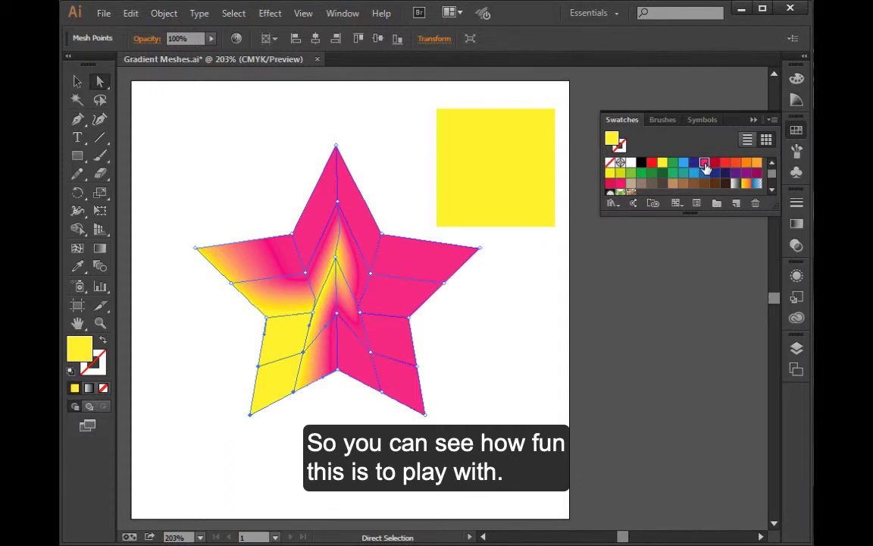
{"action": "left_click", "coordinate": [704, 162]}
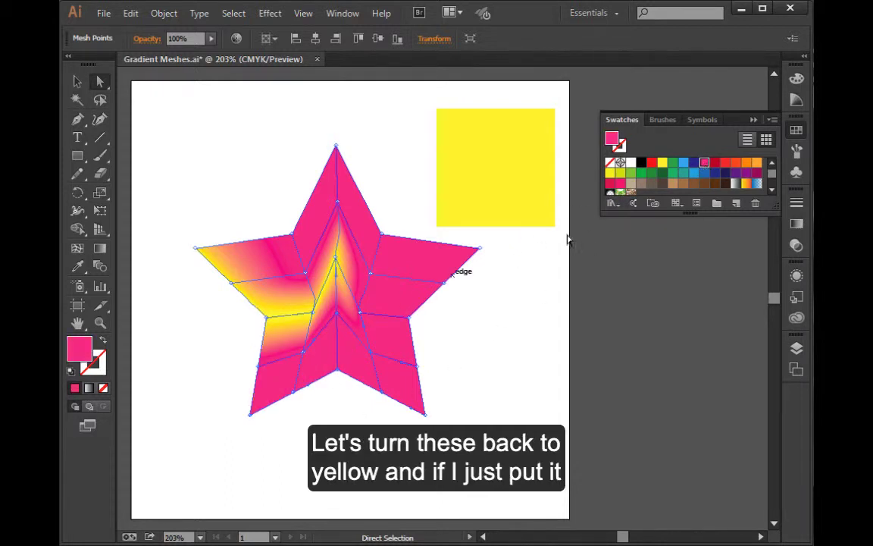
Step: Colour the star's central mesh points yellow and drag a centre point to bend the band
{"action": "left_click", "coordinate": [662, 162]}
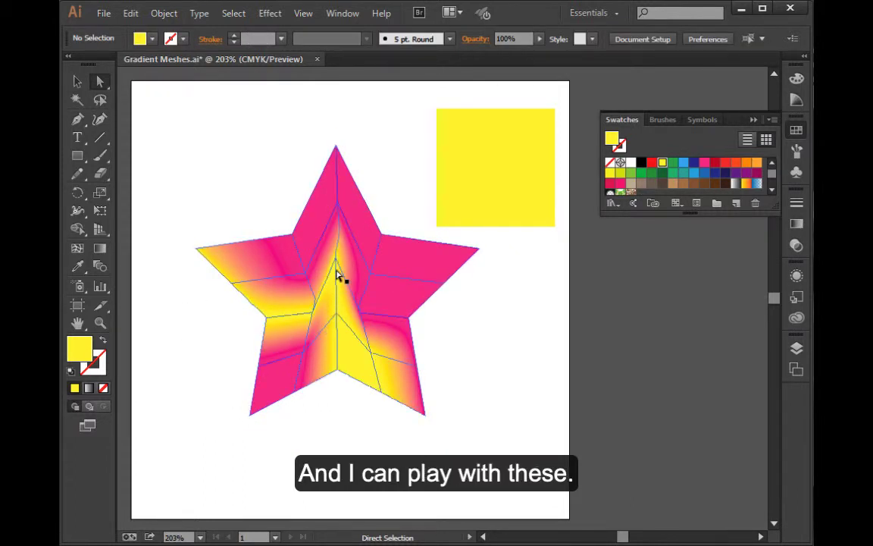
{"action": "left_click", "coordinate": [336, 261]}
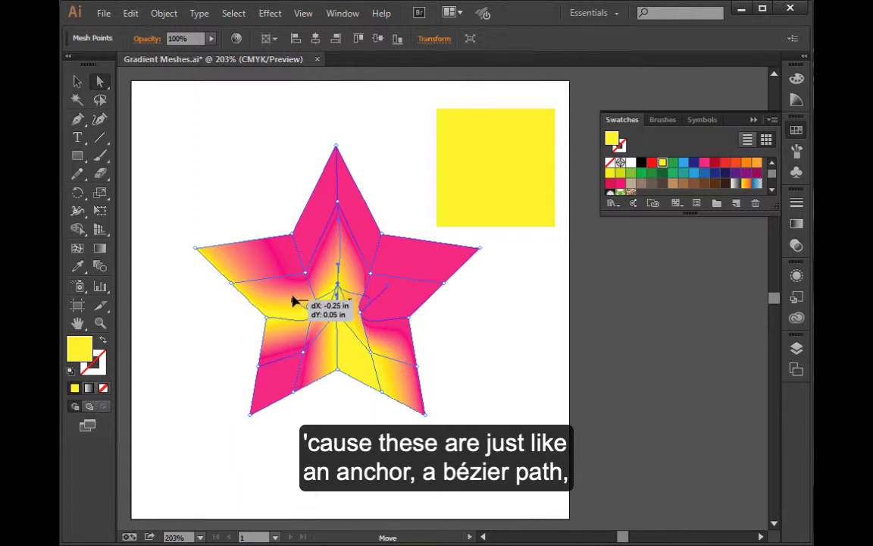
{"action": "left_click_drag", "start_coordinate": [296, 302], "coordinate": [338, 311]}
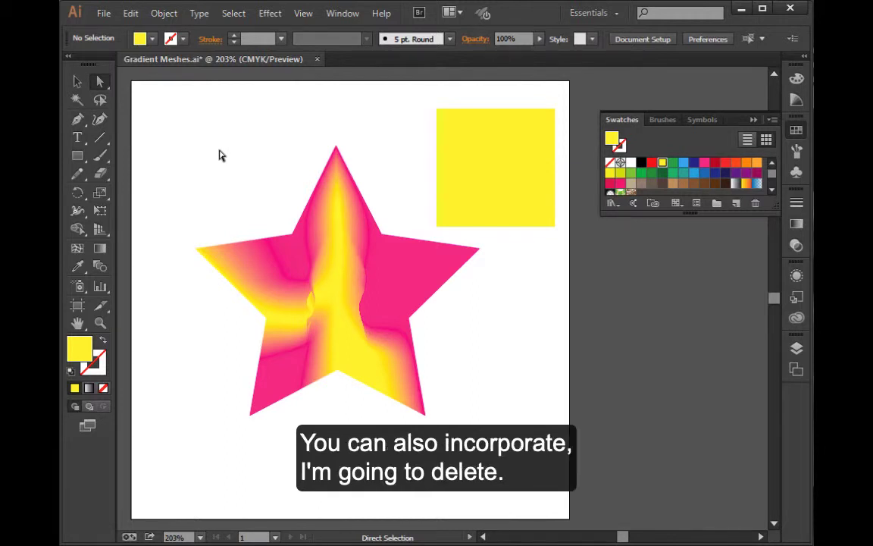
Step: Delete the meshed star and select the yellow mesh square
{"action": "left_click", "coordinate": [360, 349]}
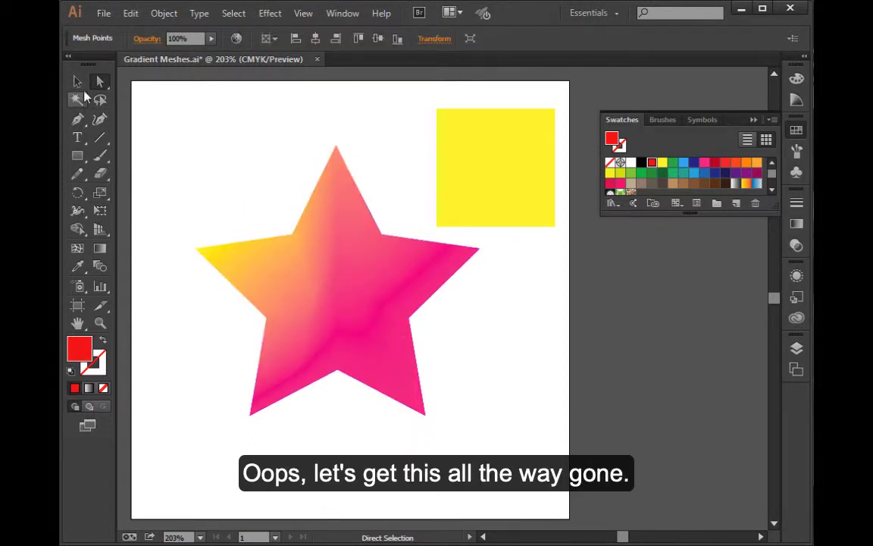
{"action": "key", "text": "Delete"}
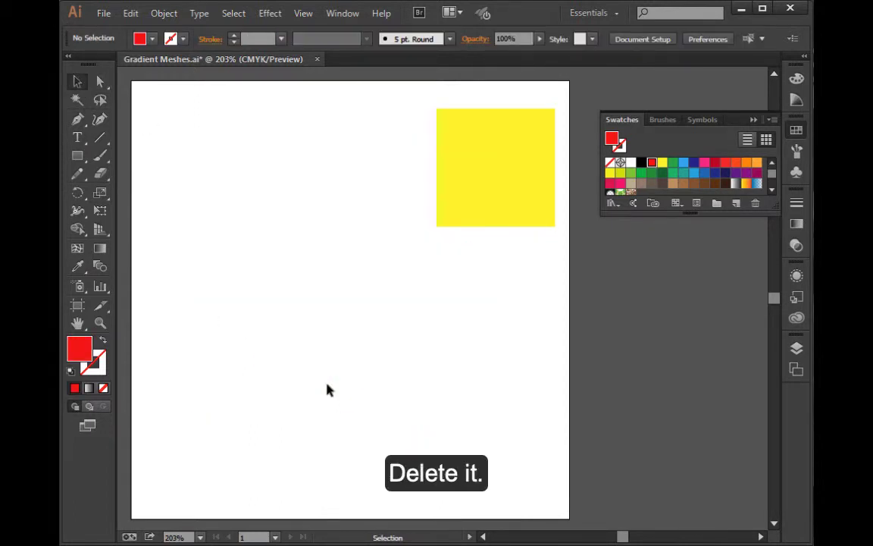
{"action": "left_click", "coordinate": [495, 168]}
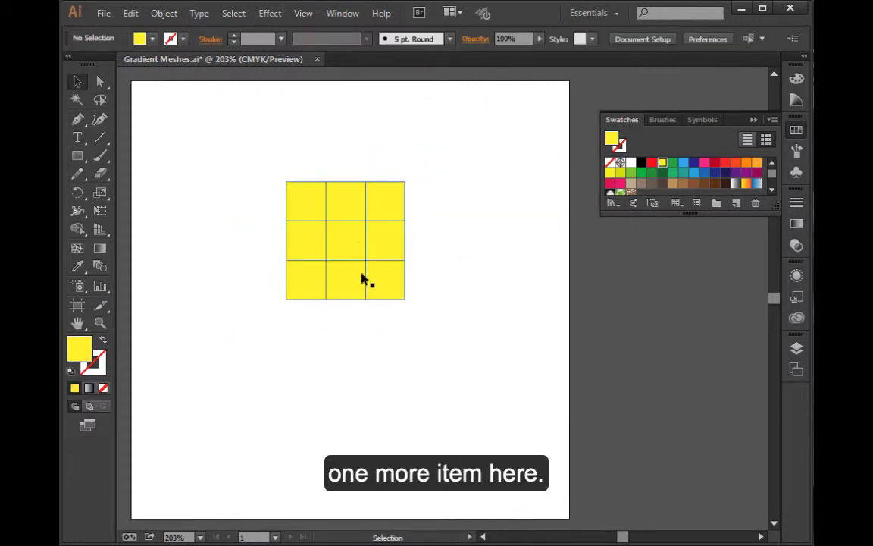
Step: Scale the yellow mesh square up proportionally and make its inner mesh points blue
{"action": "left_click", "coordinate": [345, 240]}
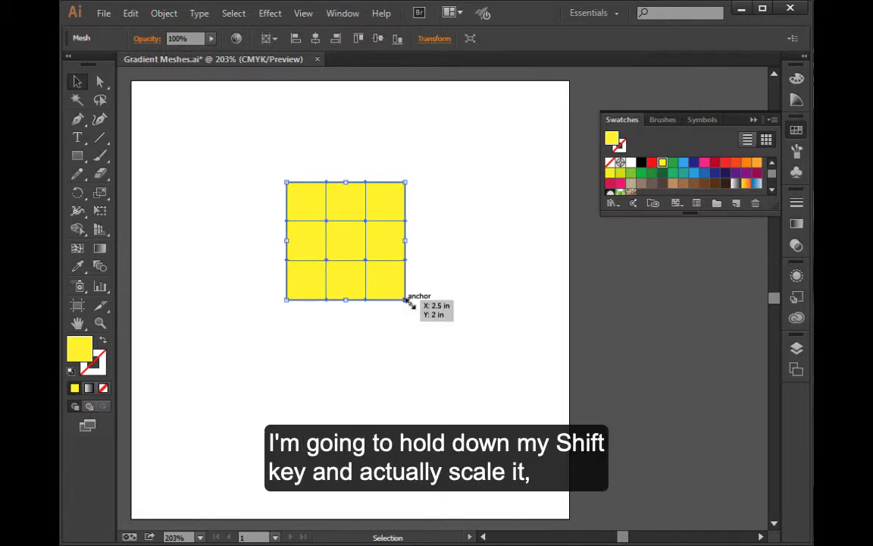
{"action": "left_click_drag", "start_coordinate": [407, 301], "coordinate": [519, 413]}
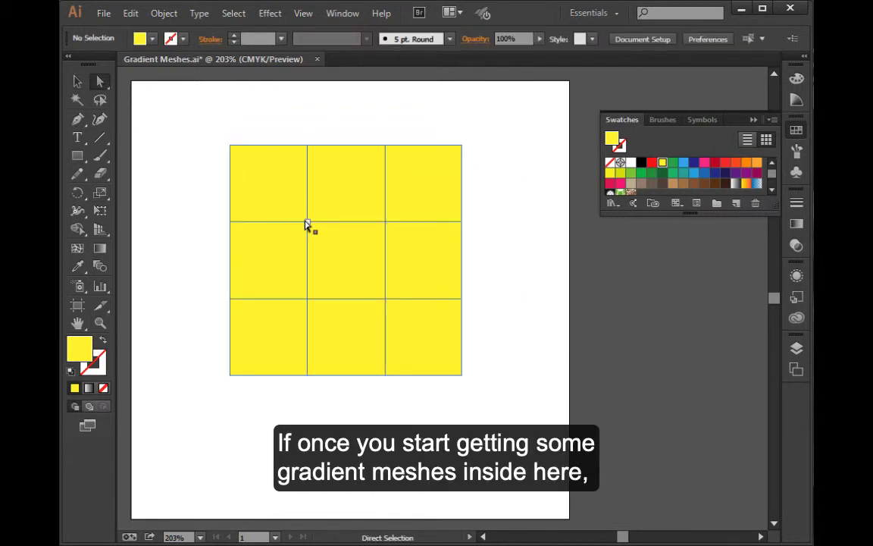
{"action": "left_click", "coordinate": [307, 223]}
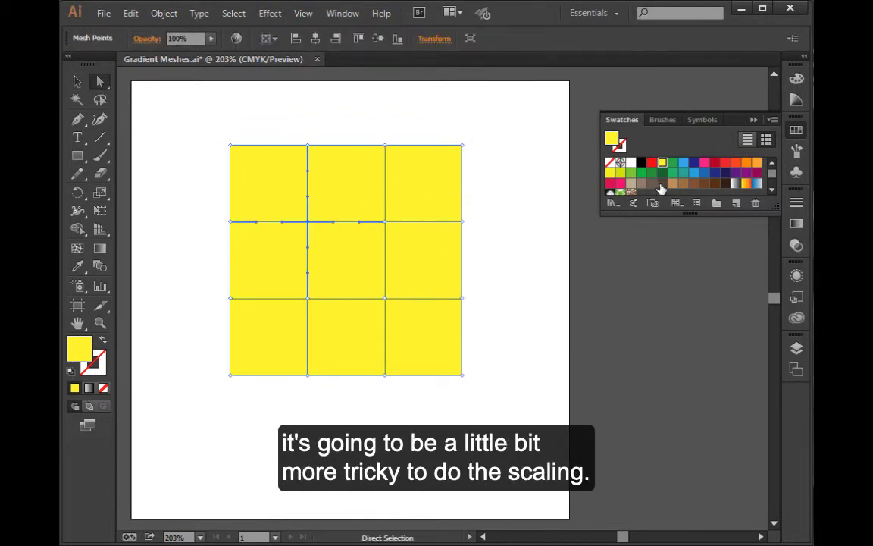
{"action": "left_click", "coordinate": [683, 162]}
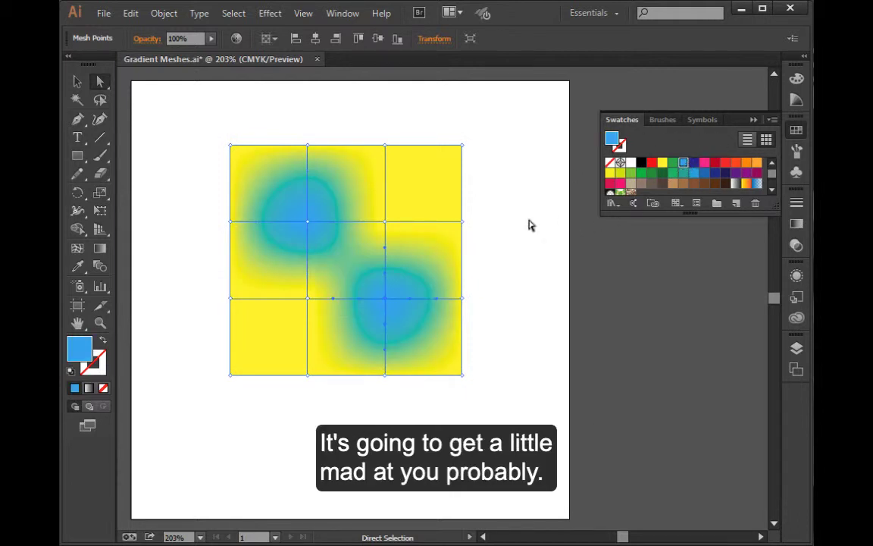
{"action": "left_click", "coordinate": [661, 162]}
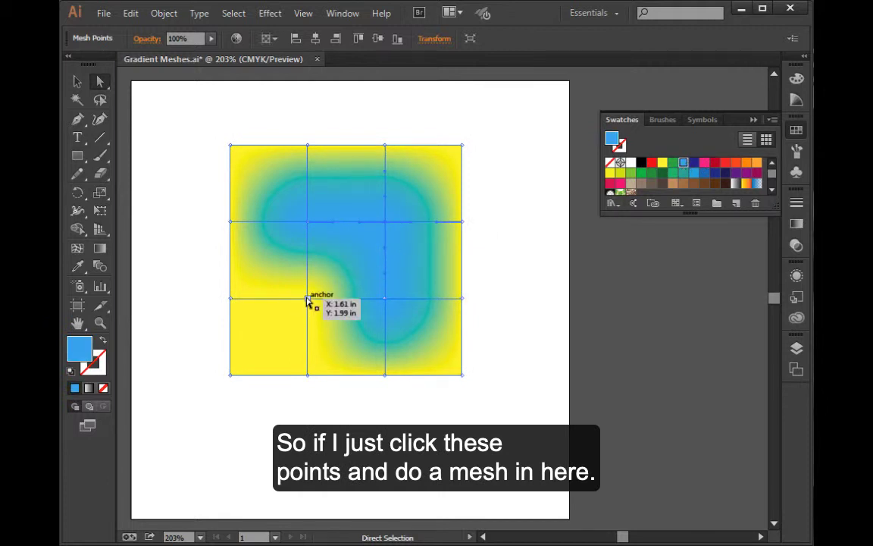
{"action": "left_click", "coordinate": [541, 339]}
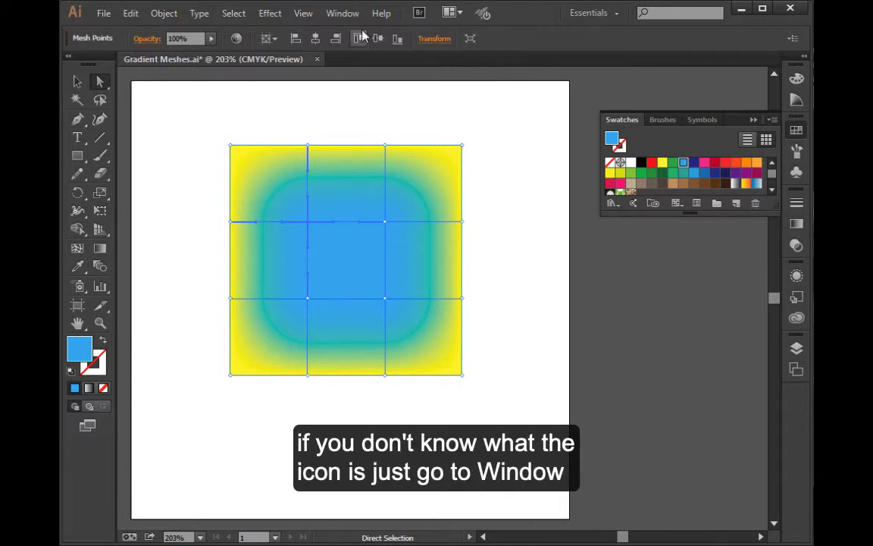
Step: Show the Transparency panel and set the upper-left mesh point's opacity to 33%
{"action": "left_click", "coordinate": [342, 13]}
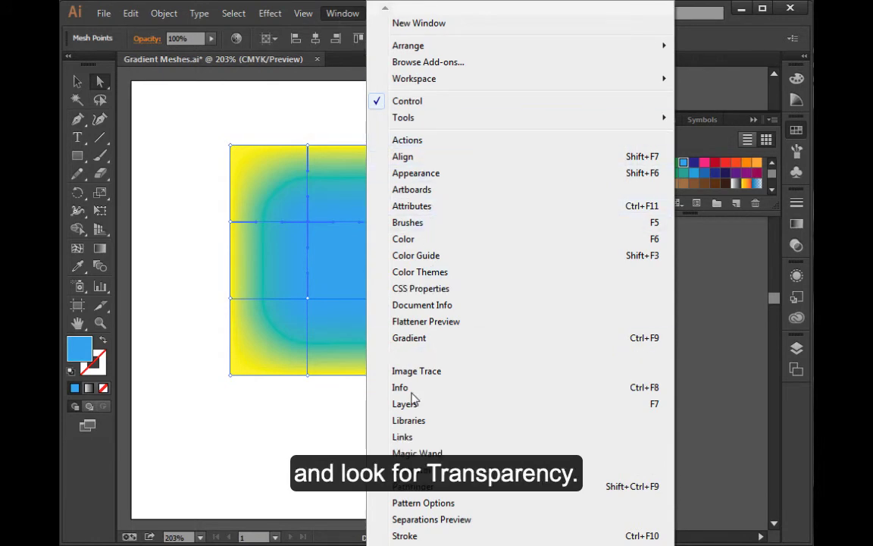
{"action": "scroll", "scroll_direction": "down", "scroll_amount": 3}
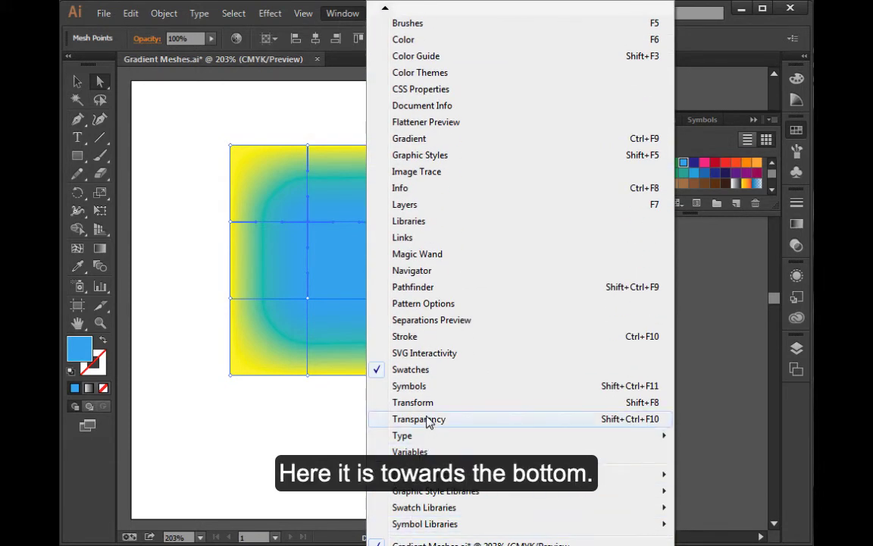
{"action": "left_click", "coordinate": [419, 418]}
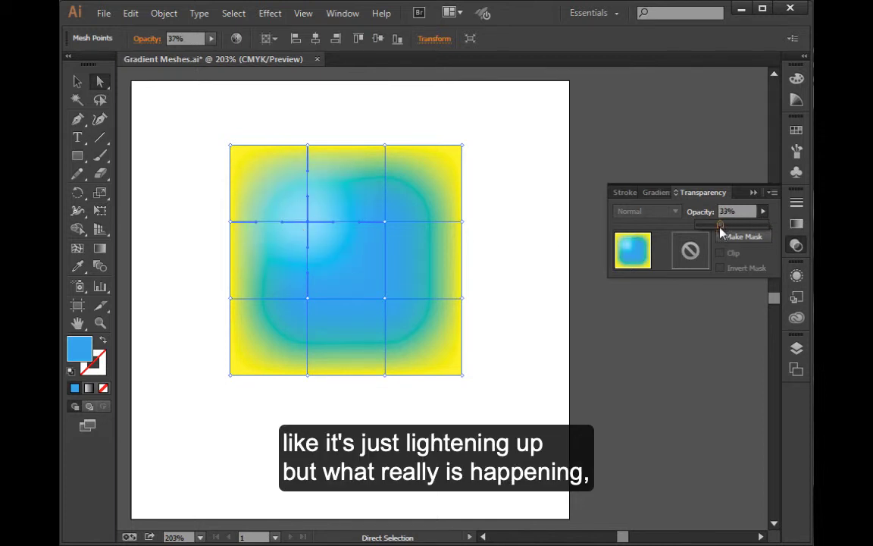
{"action": "triple_click", "coordinate": [731, 211]}
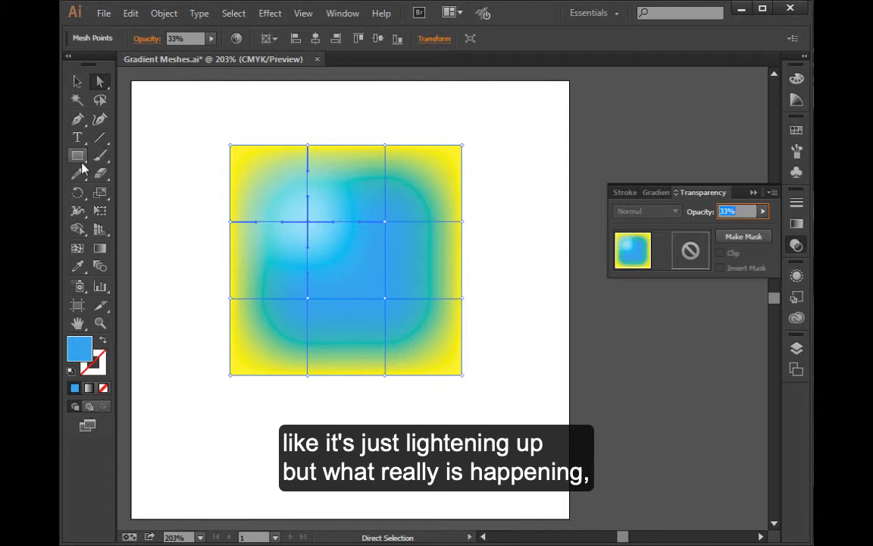
Step: Draw a long red bar behind the mesh square, then slide the square over it
{"action": "left_click_drag", "start_coordinate": [152, 189], "coordinate": [559, 236]}
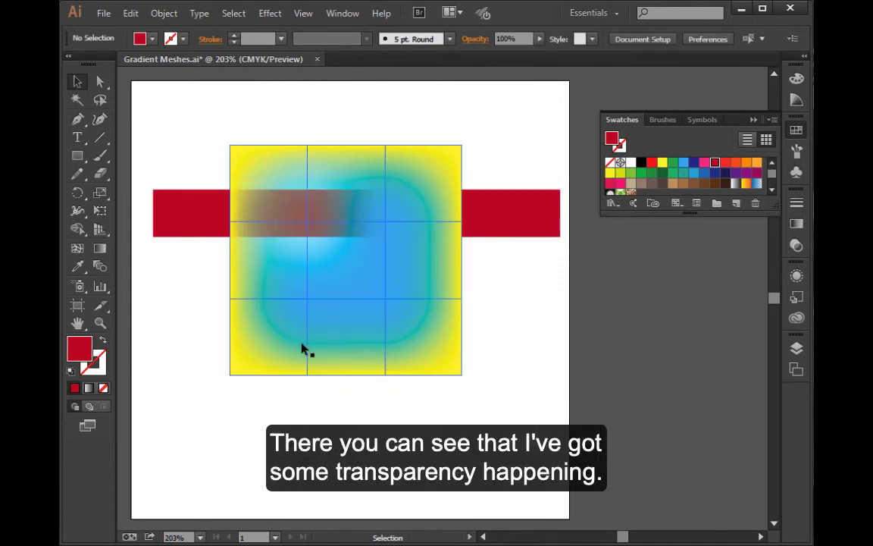
{"action": "mouse_move", "coordinate": [350, 201]}
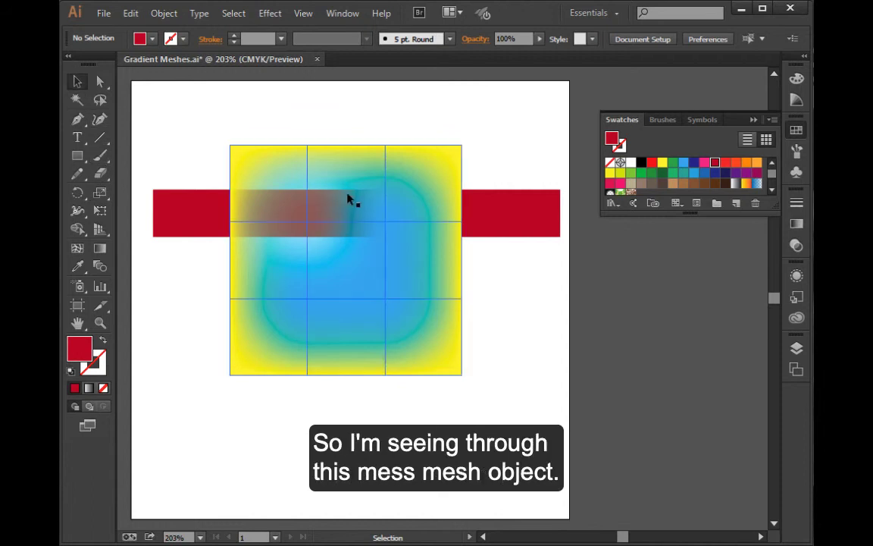
{"action": "left_click", "coordinate": [364, 269]}
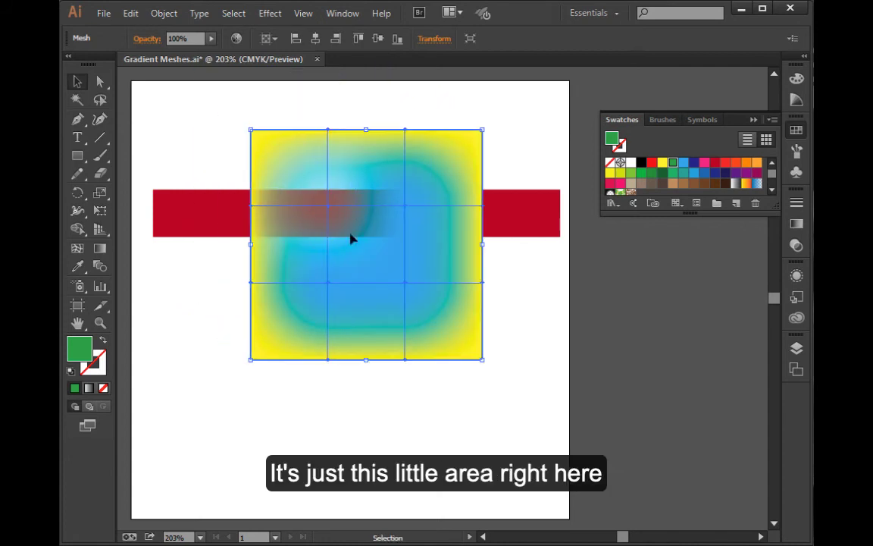
{"action": "left_click_drag", "start_coordinate": [366, 242], "coordinate": [331, 292]}
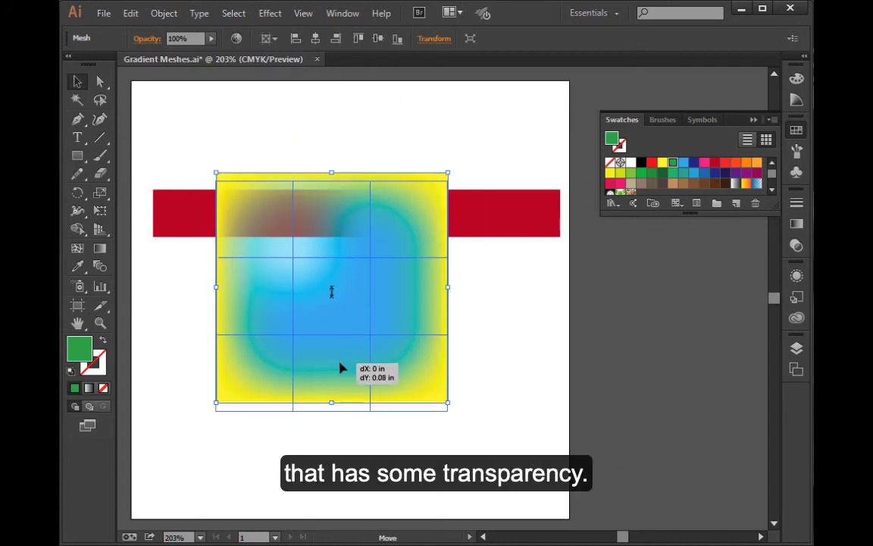
{"action": "left_click_drag", "start_coordinate": [331, 292], "coordinate": [392, 274]}
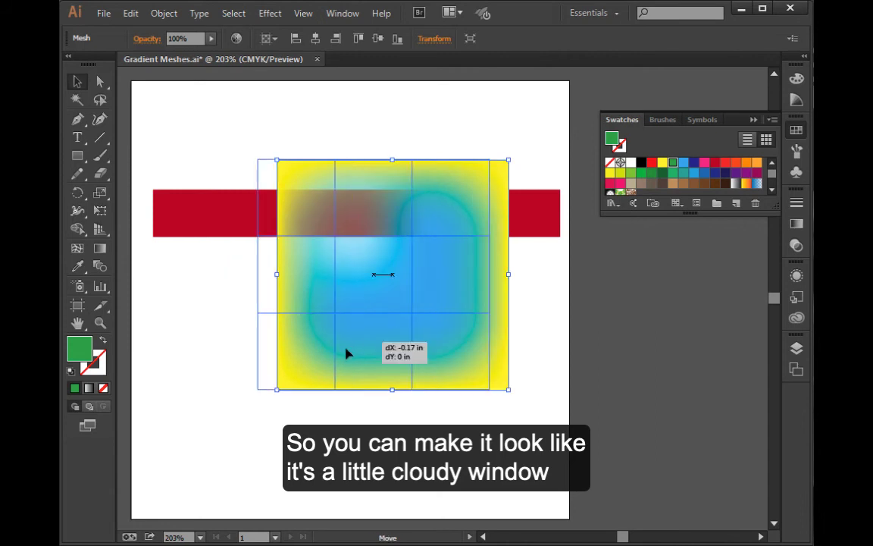